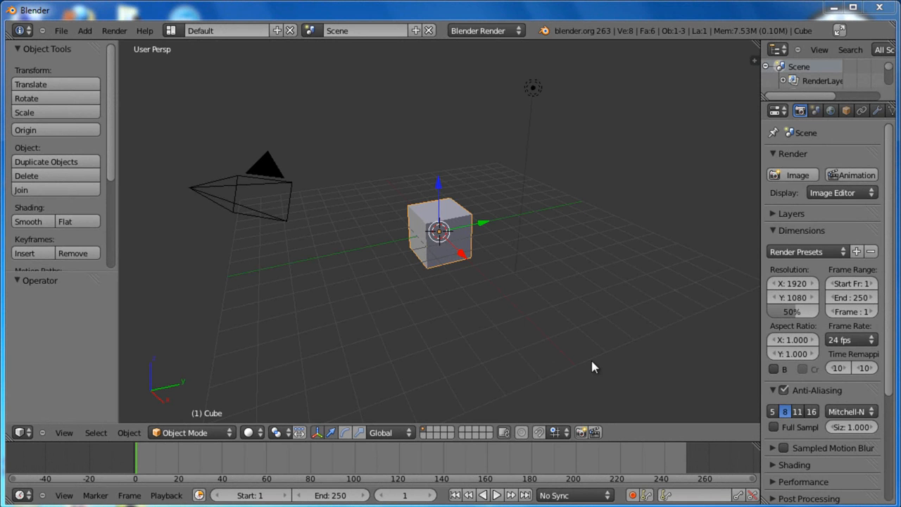
pyautogui.moveTo(393, 243)
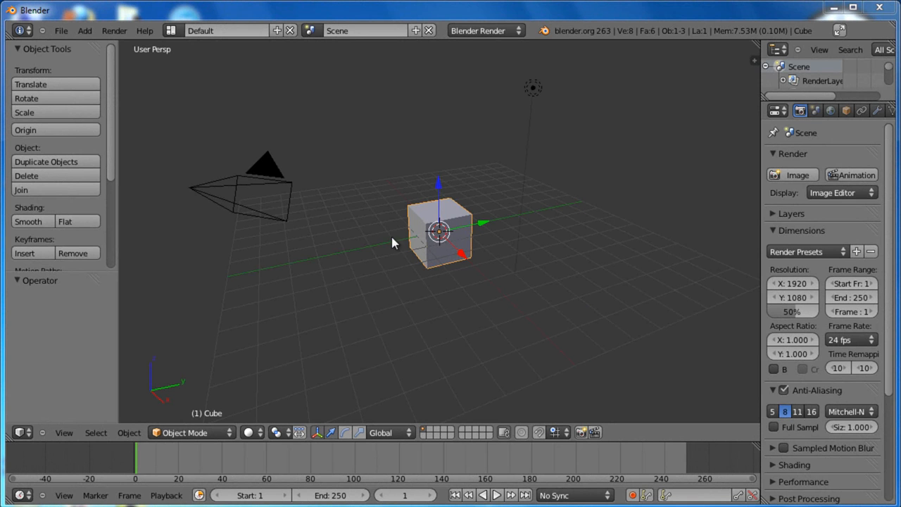
pyautogui.moveTo(471, 221)
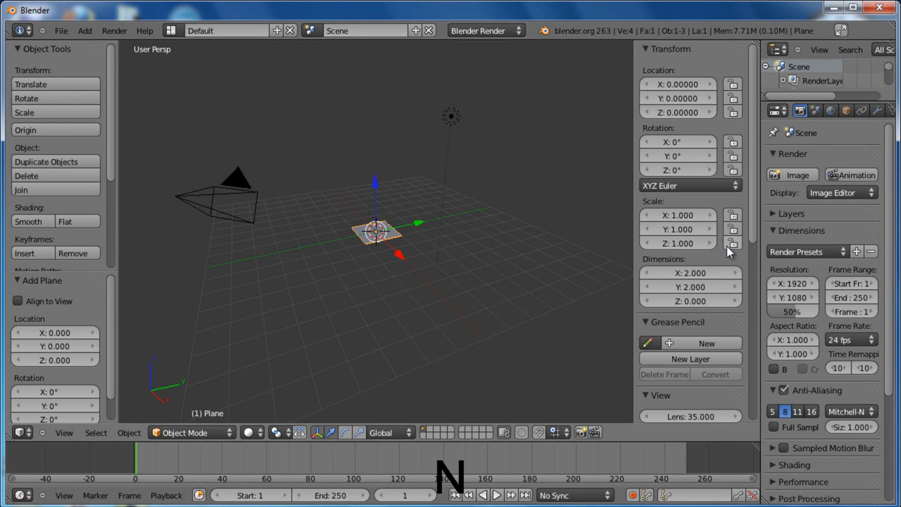
# - Stand the plane upright by setting its X rotation to 90 degrees
pyautogui.click(678, 84)
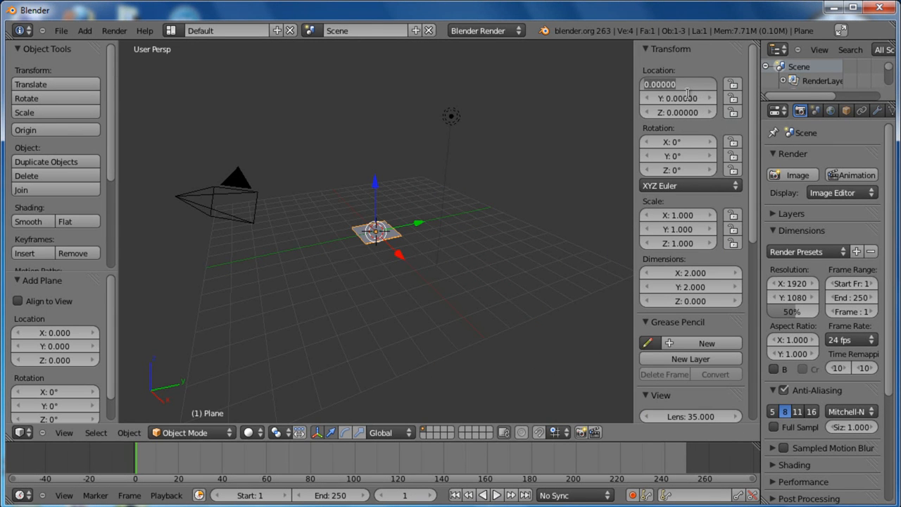
pyautogui.write('90')
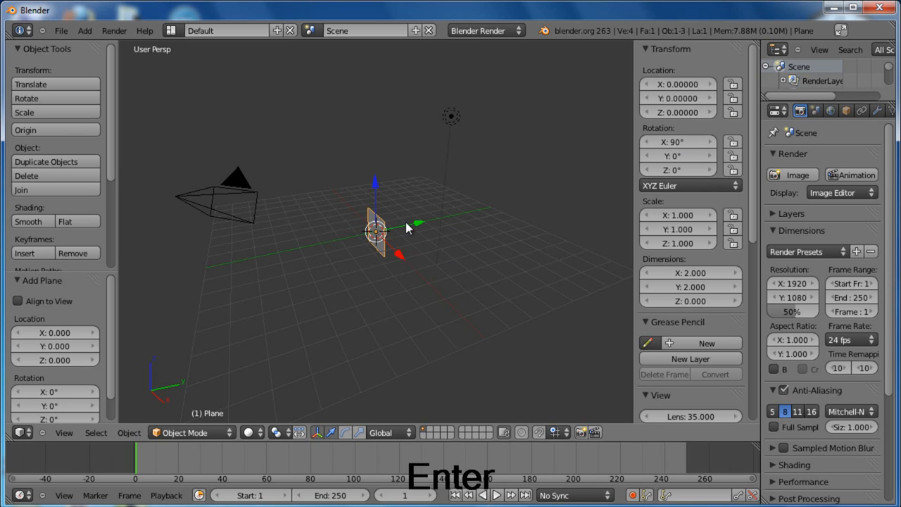
pyautogui.moveTo(393, 257)
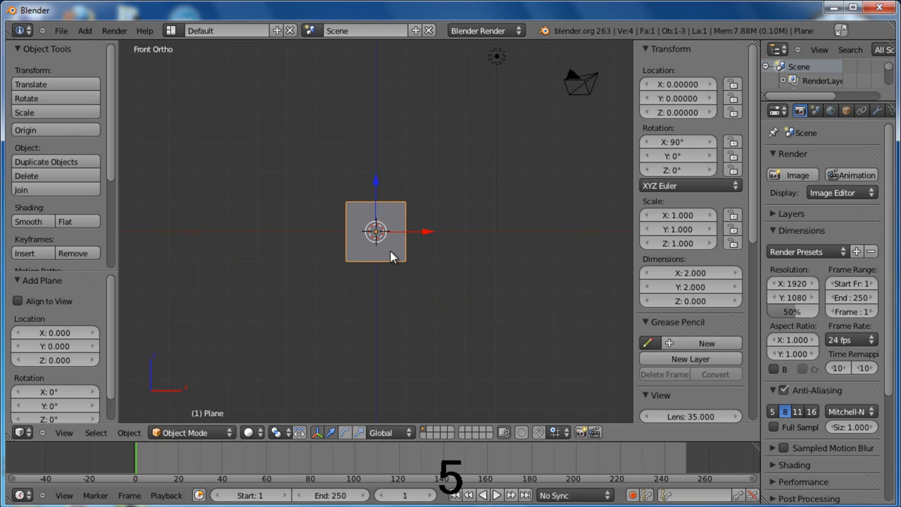
# - Trim the plane to one edge and snap the 3D cursor to its end vertex
pyautogui.press('Tab')
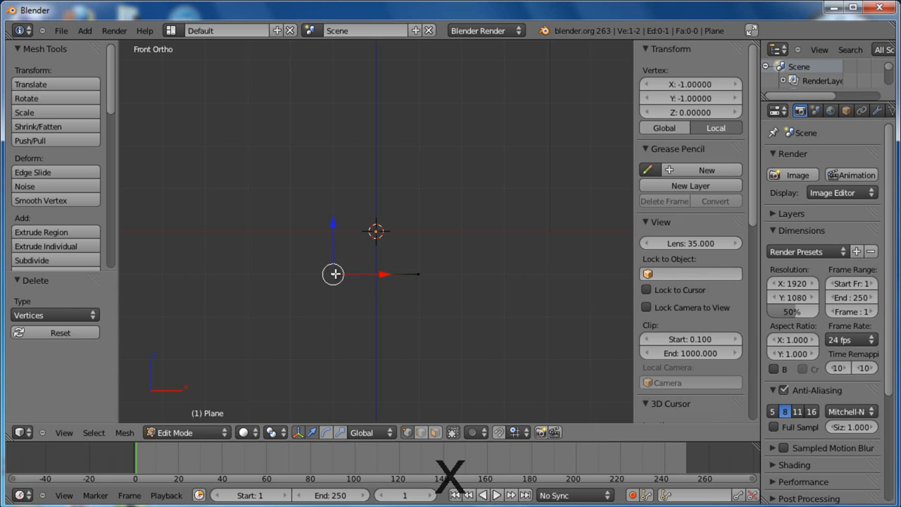
pyautogui.moveTo(333, 274); pyautogui.dragTo(314, 294)
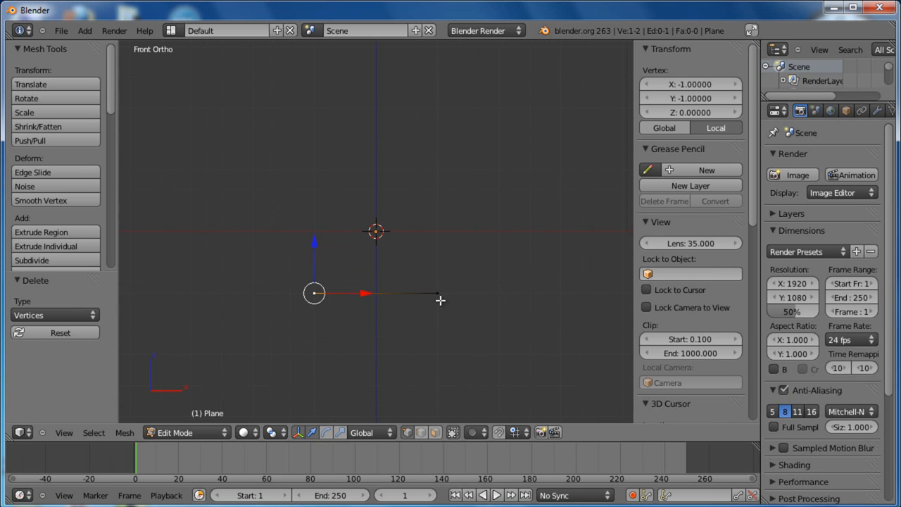
pyautogui.press('shift+s')
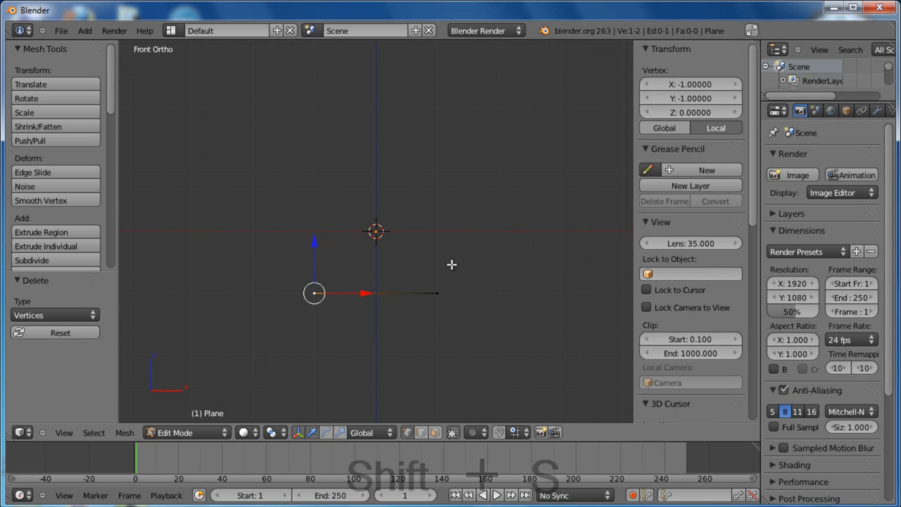
pyautogui.press('shift+s')
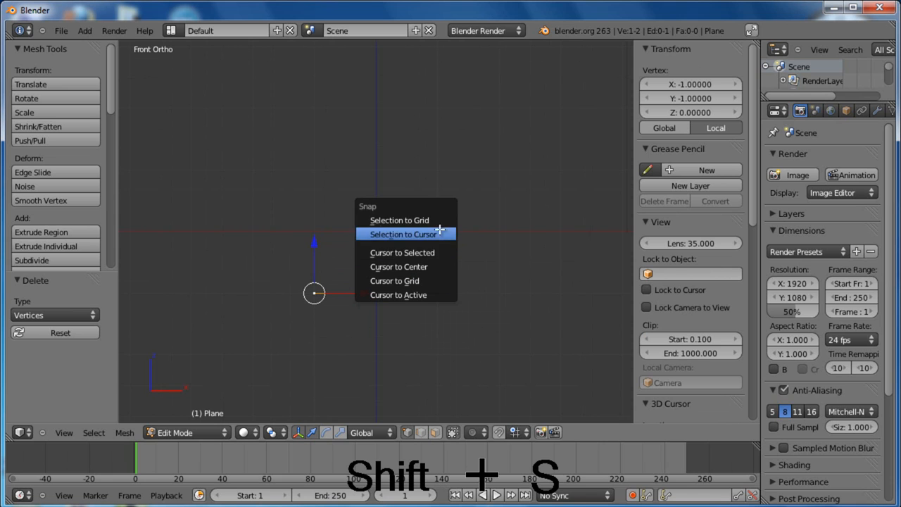
pyautogui.moveTo(405, 252)
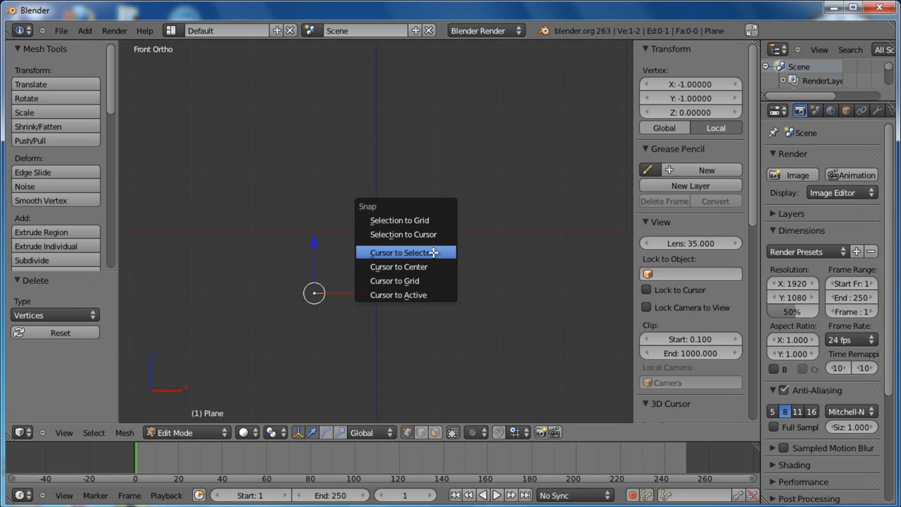
pyautogui.click(402, 252)
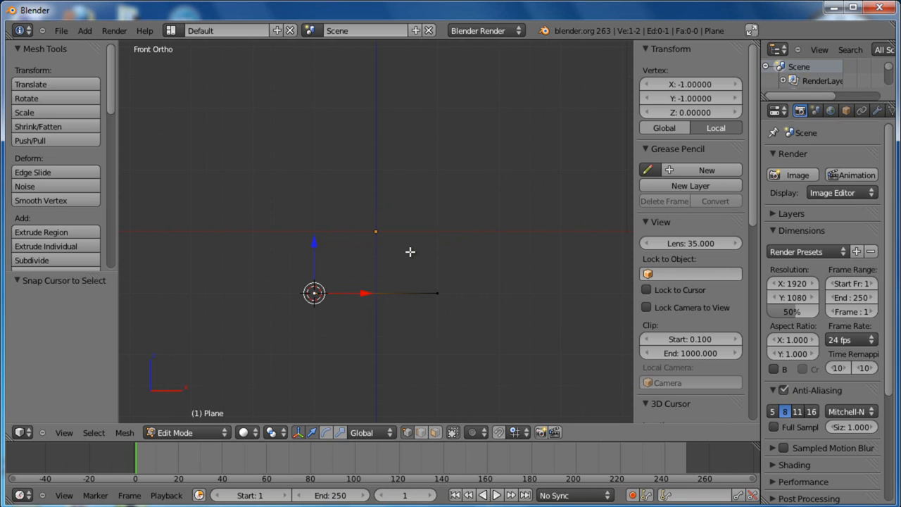
# - Move the object origin to the 3D cursor at the edge's end
pyautogui.press('Tab')
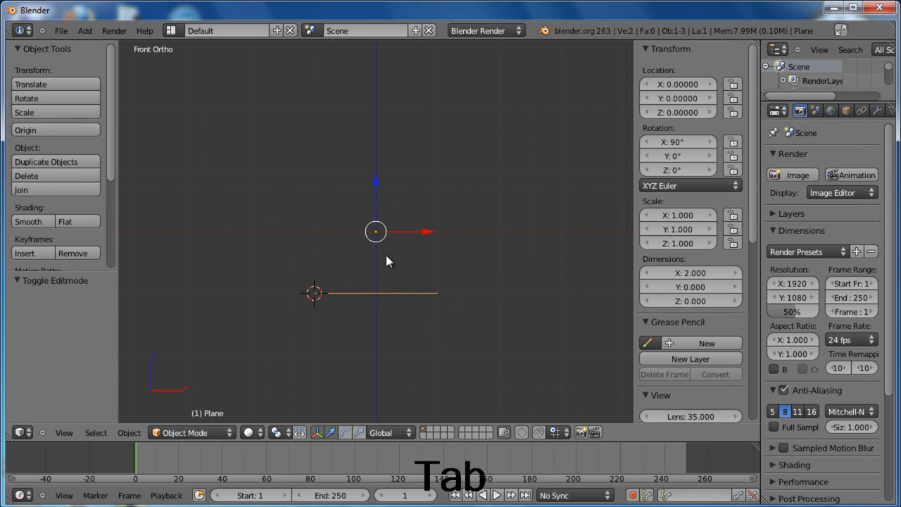
pyautogui.click(26, 130)
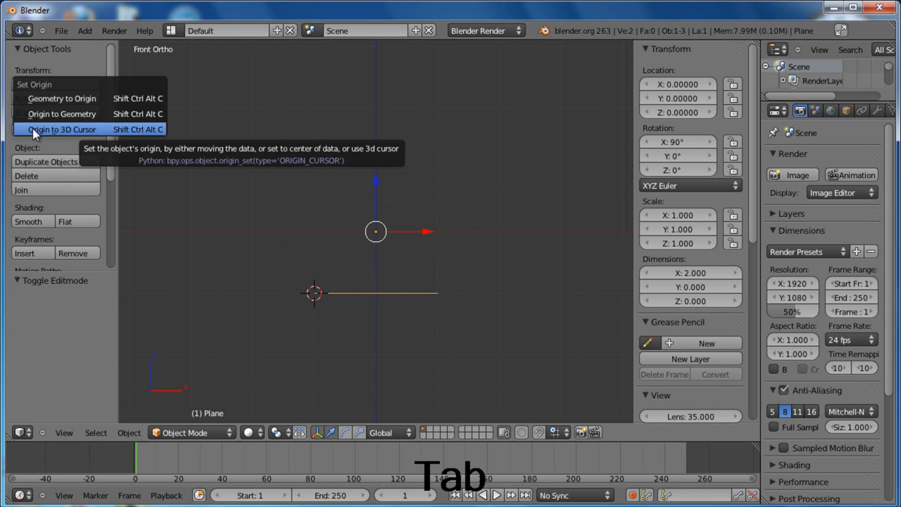
pyautogui.click(62, 129)
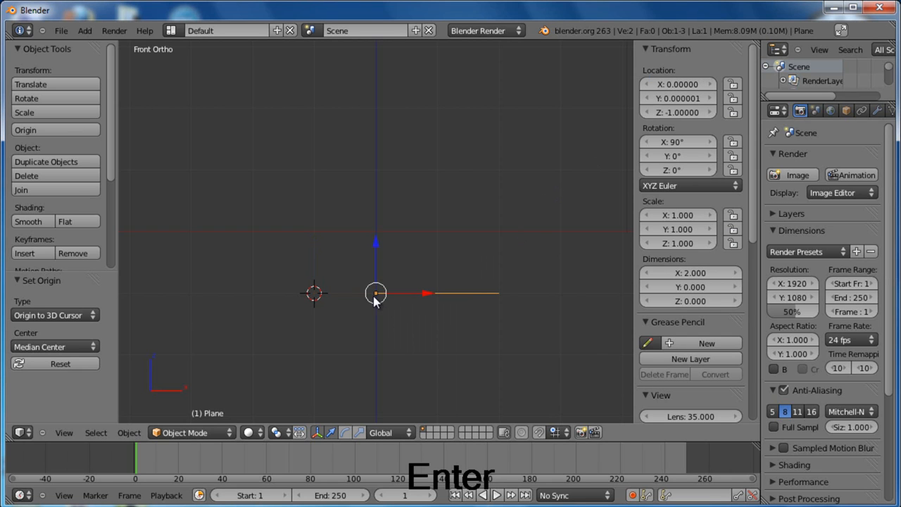
# - Select the edge's outer vertex and extrude it into the foot and stem outline
pyautogui.press('Tab')
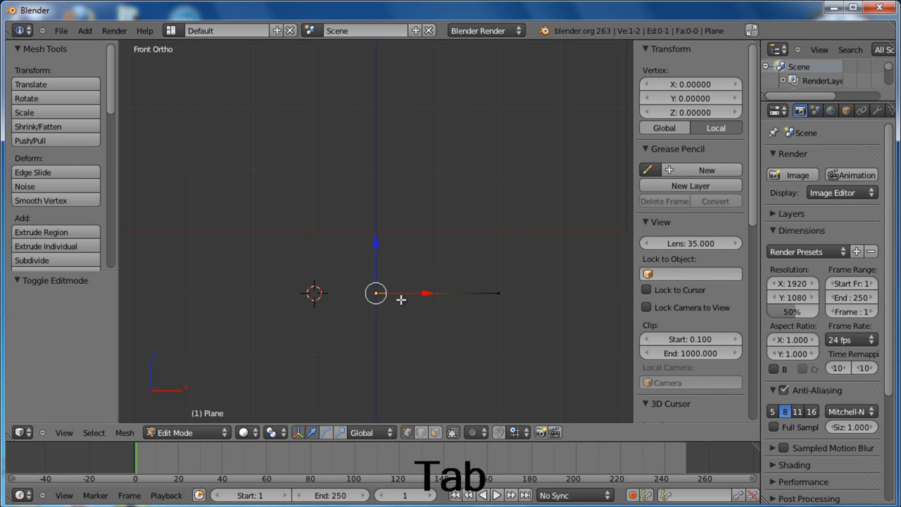
pyautogui.moveTo(376, 294); pyautogui.dragTo(498, 293)
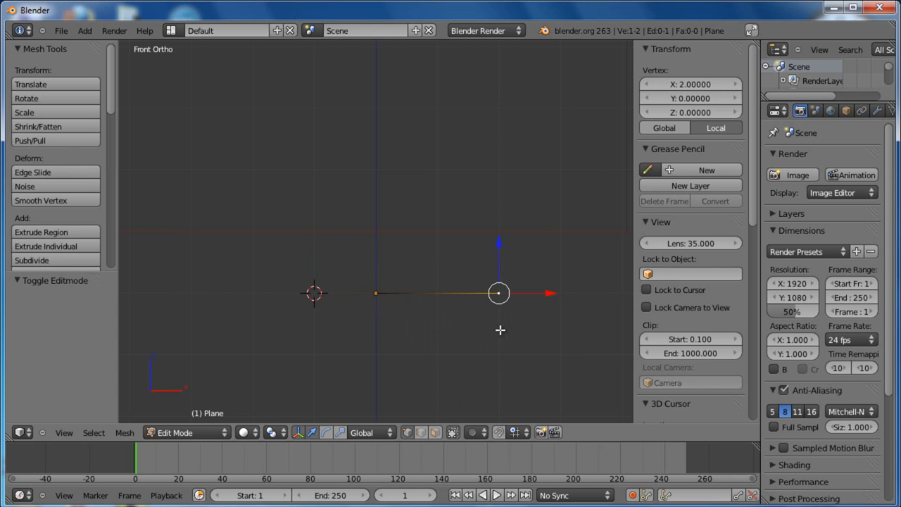
pyautogui.moveTo(556, 314)
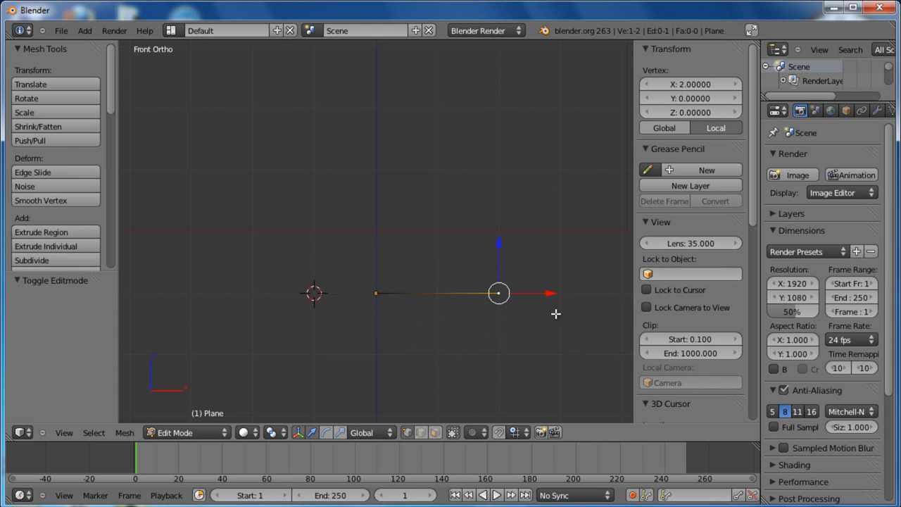
pyautogui.moveTo(499, 293); pyautogui.dragTo(469, 293)
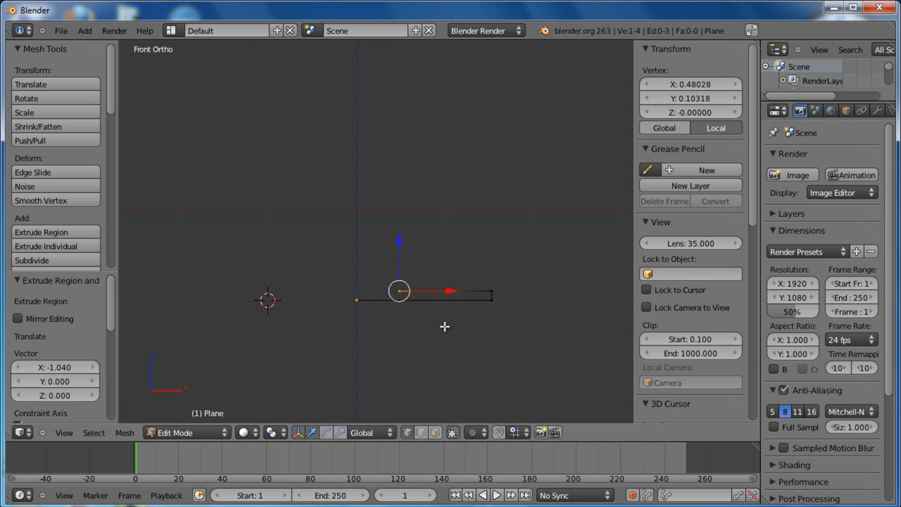
pyautogui.press('e')
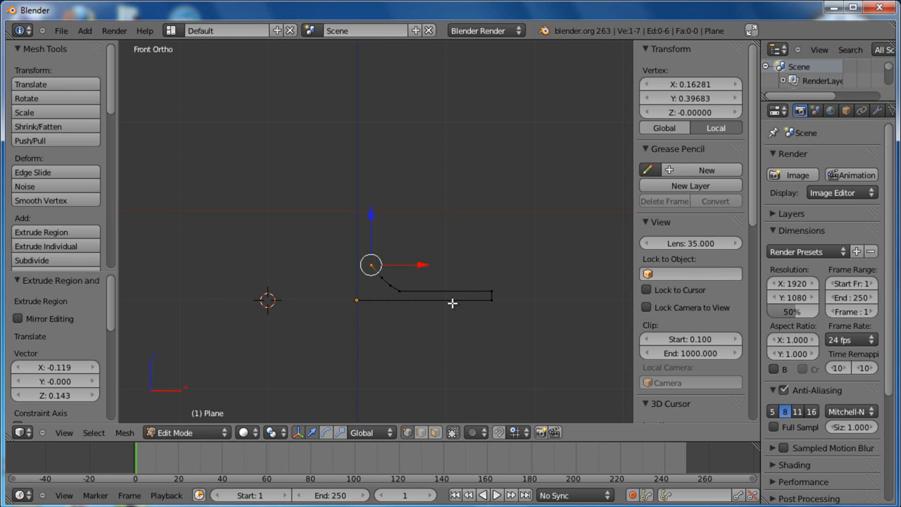
pyautogui.moveTo(356, 240)
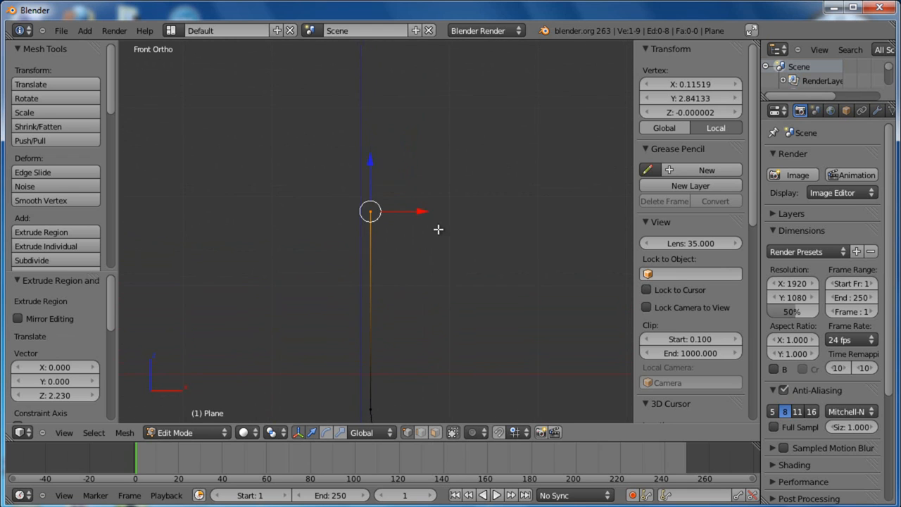
# - Extrude a vertex above the stem and position it where the bowl curve begins
pyautogui.press('e')
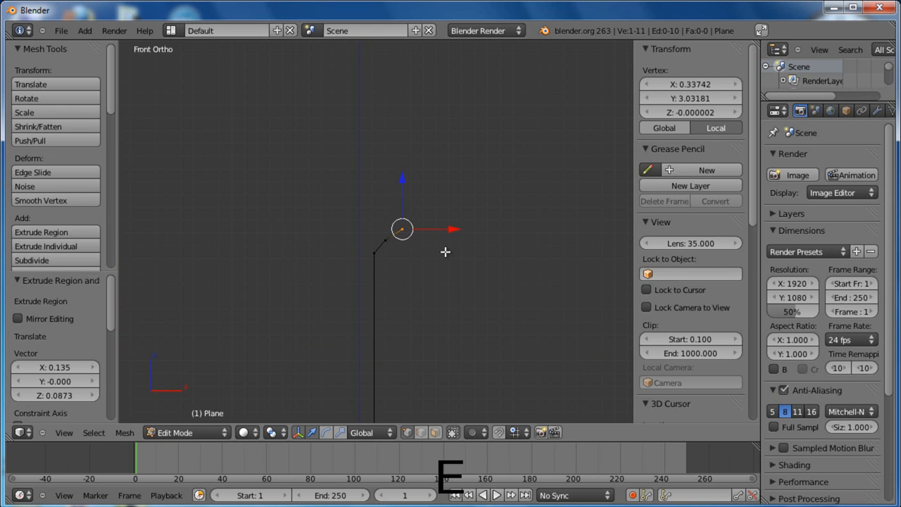
pyautogui.moveTo(401, 229); pyautogui.dragTo(427, 223)
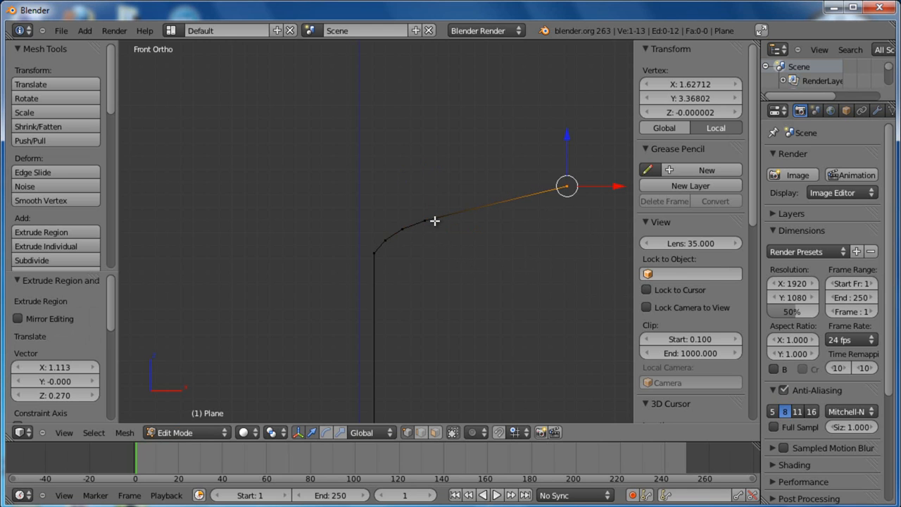
pyautogui.press('g')
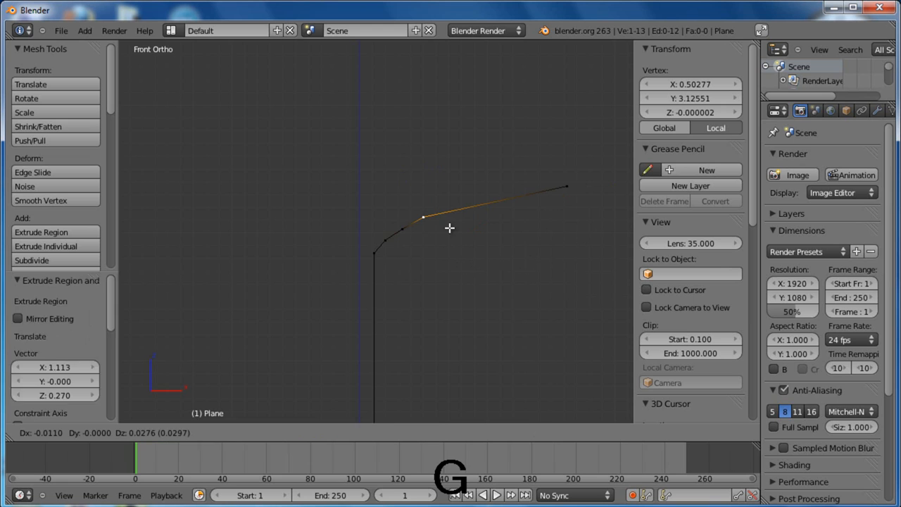
pyautogui.moveTo(422, 217); pyautogui.dragTo(402, 226)
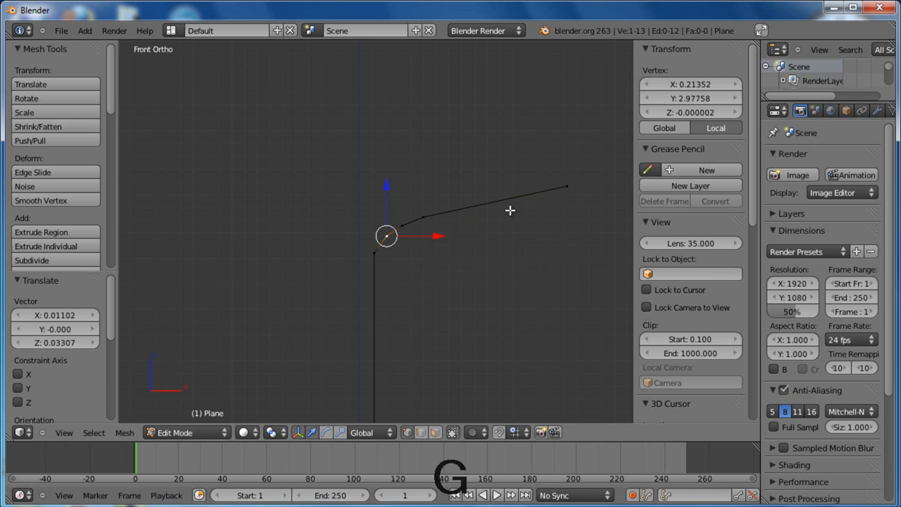
# - Select the rim end vertex and extrude the inner bowl wall back toward the stem
pyautogui.moveTo(386, 236); pyautogui.dragTo(567, 185)
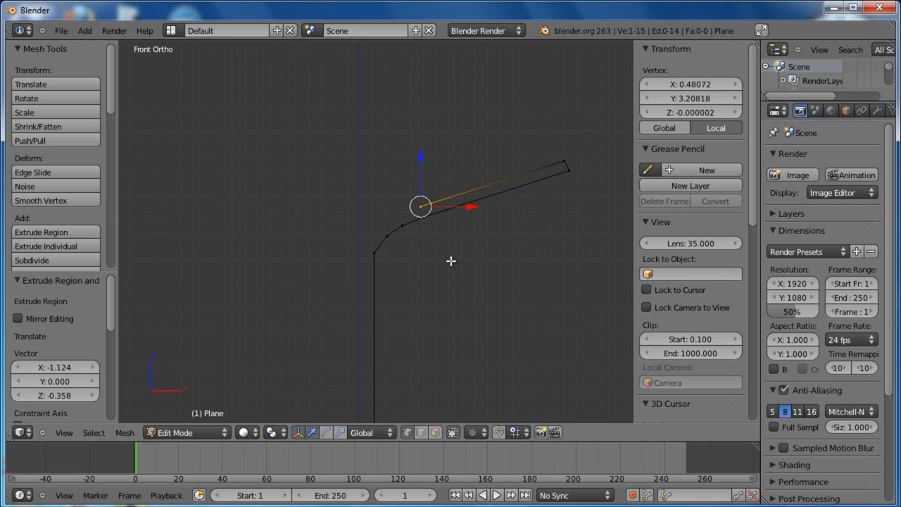
pyautogui.moveTo(590, 167)
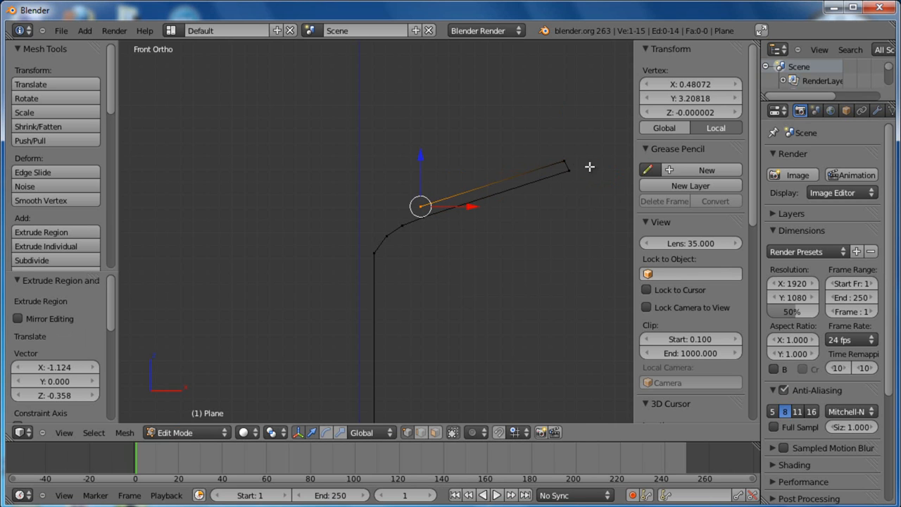
pyautogui.moveTo(468, 260)
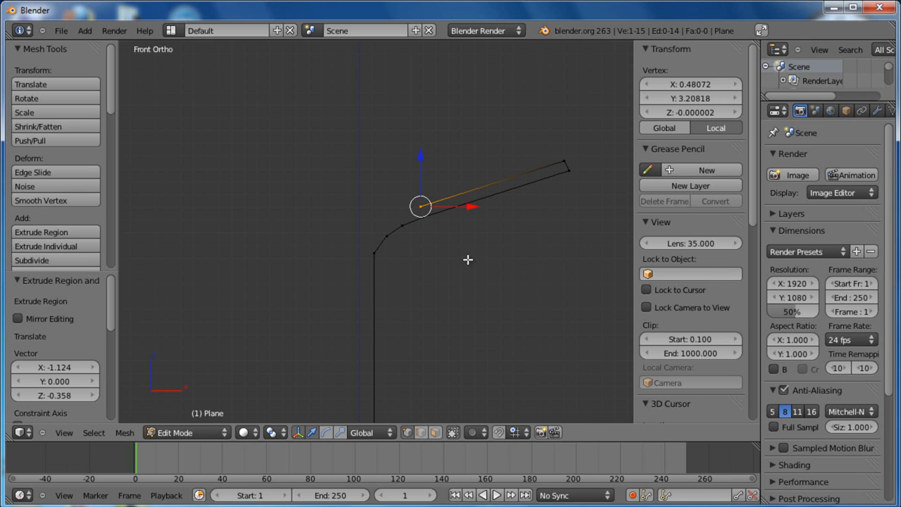
pyautogui.press('e')
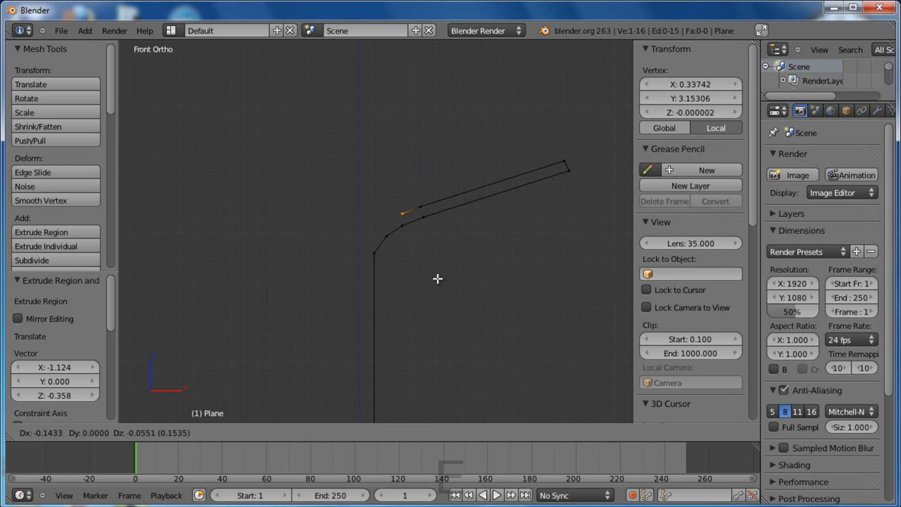
pyautogui.press('e')
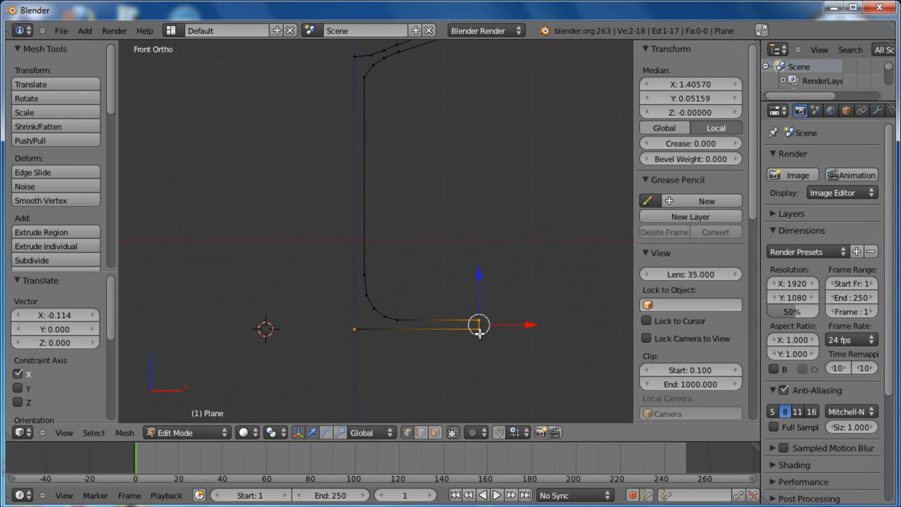
# - Zoom out to view the whole profile, then zoom back in on it
pyautogui.moveTo(479, 325); pyautogui.dragTo(416, 328)
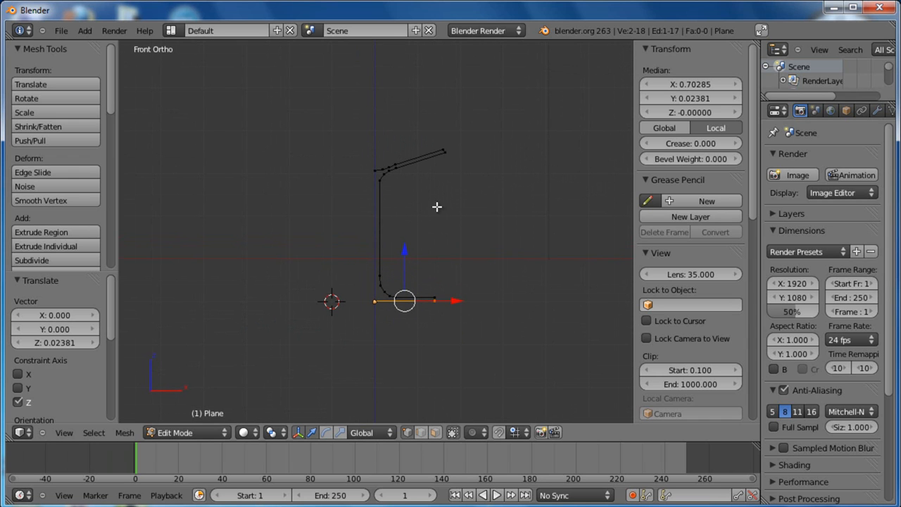
pyautogui.moveTo(436, 206); pyautogui.dragTo(408, 167)
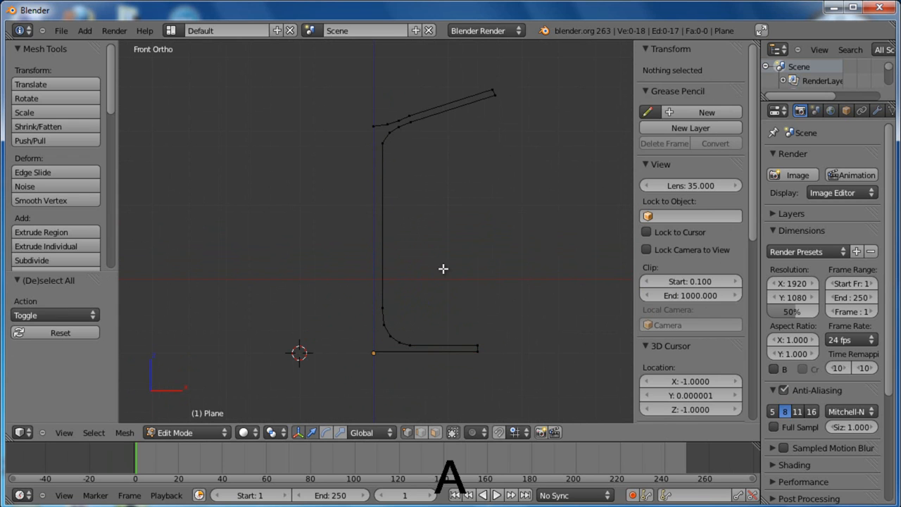
pyautogui.moveTo(429, 159)
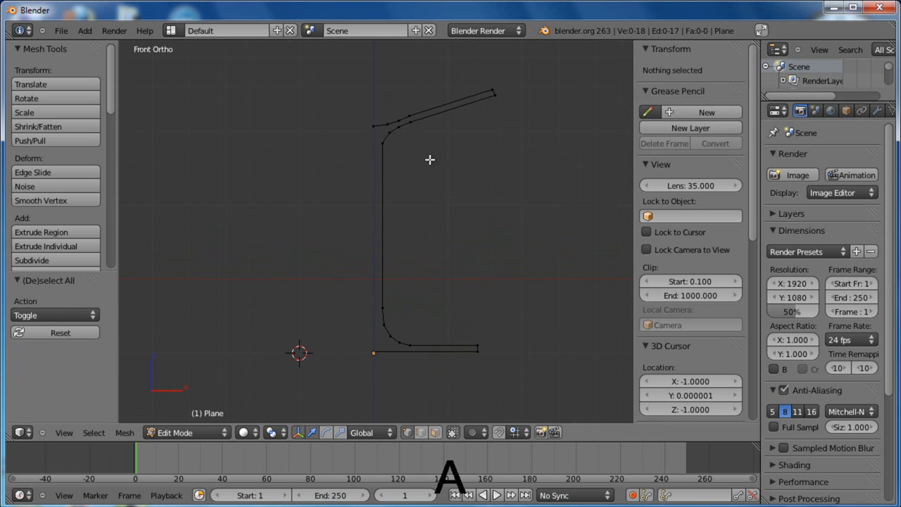
pyautogui.moveTo(430, 179)
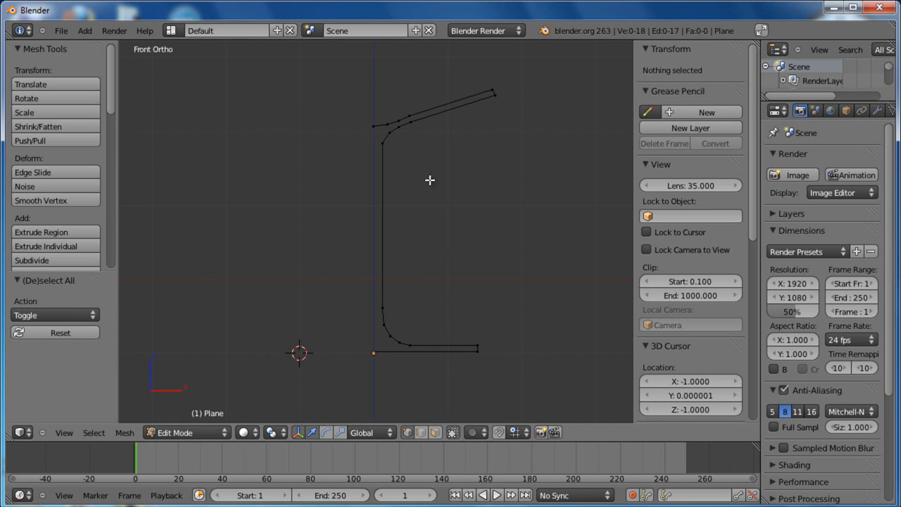
pyautogui.moveTo(303, 364)
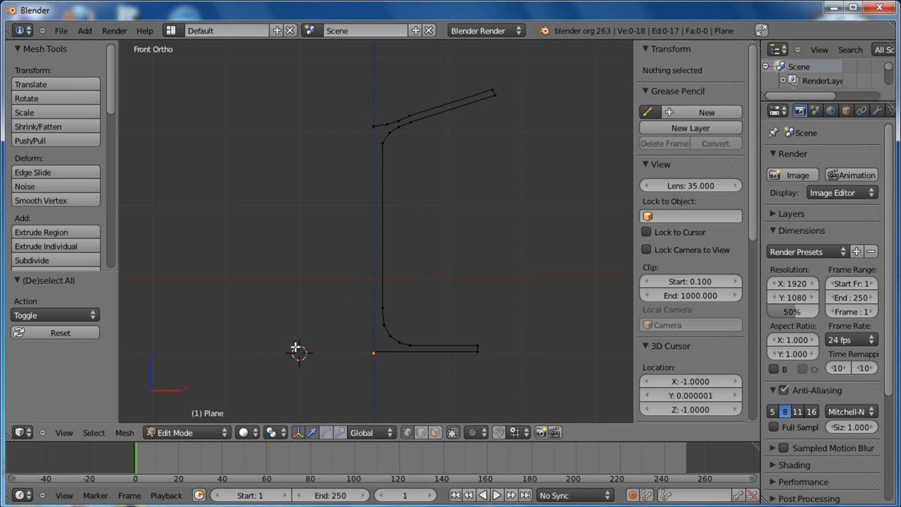
pyautogui.moveTo(272, 245)
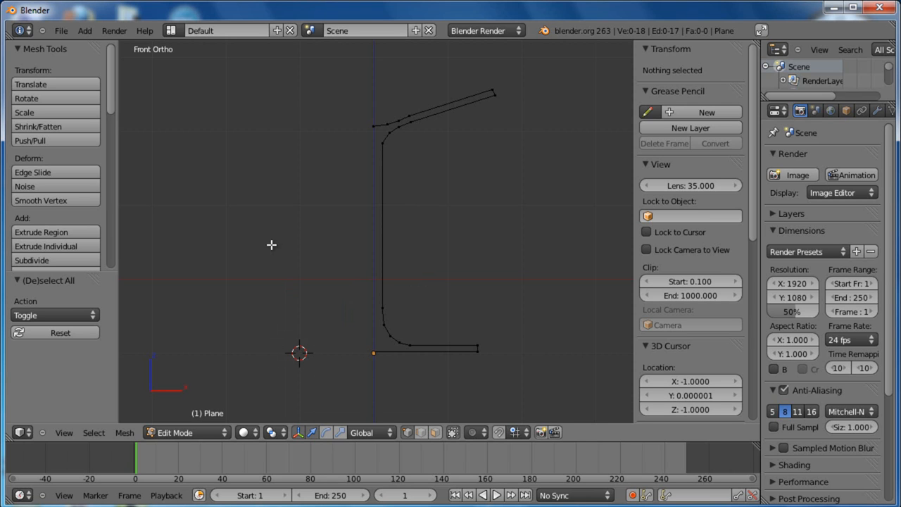
# - Snap the 3D cursor onto the bottom stem vertex on the centre axis
pyautogui.click(271, 241)
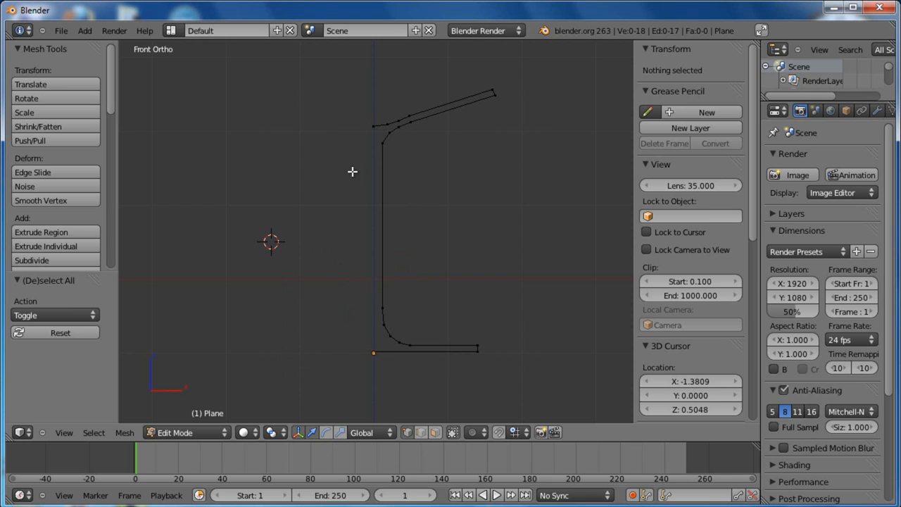
pyautogui.moveTo(208, 226)
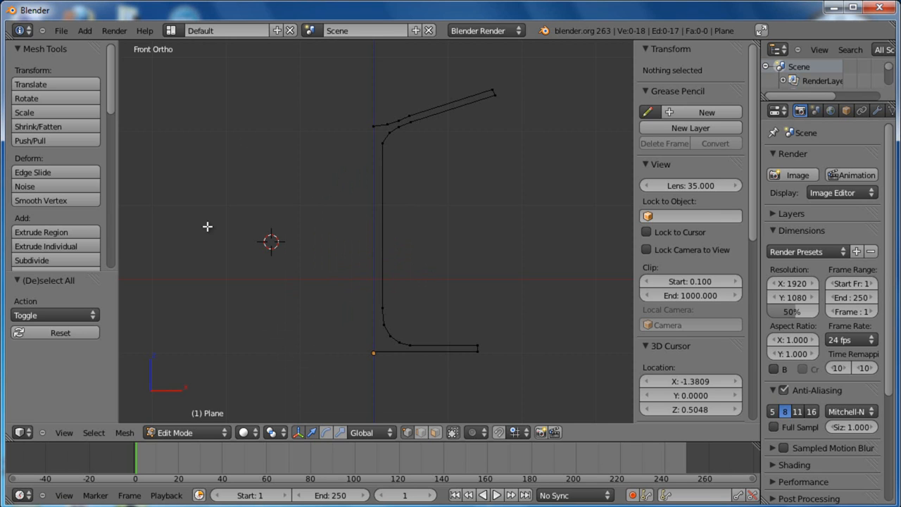
pyautogui.moveTo(276, 246)
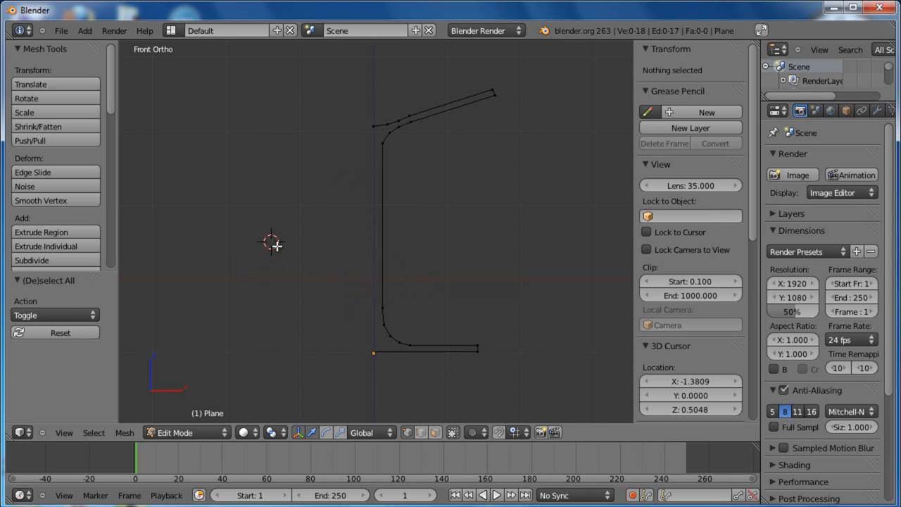
pyautogui.moveTo(373, 353)
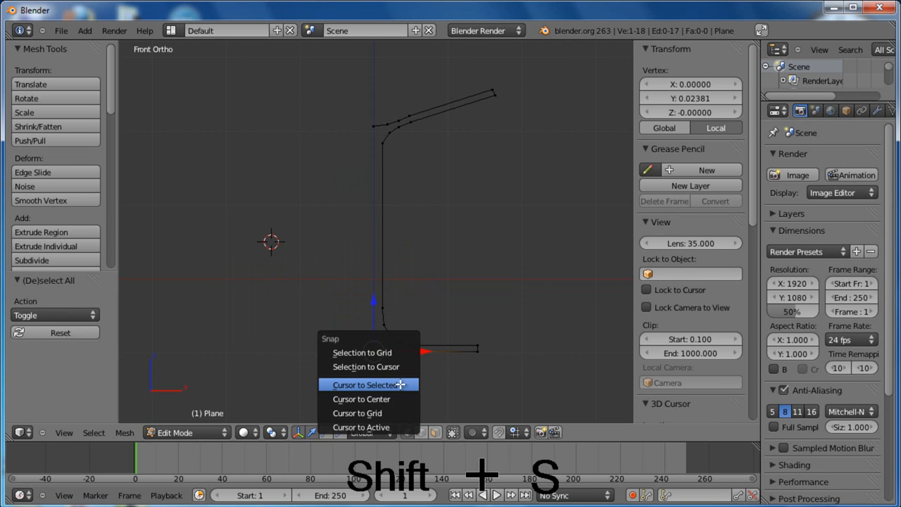
pyautogui.click(365, 385)
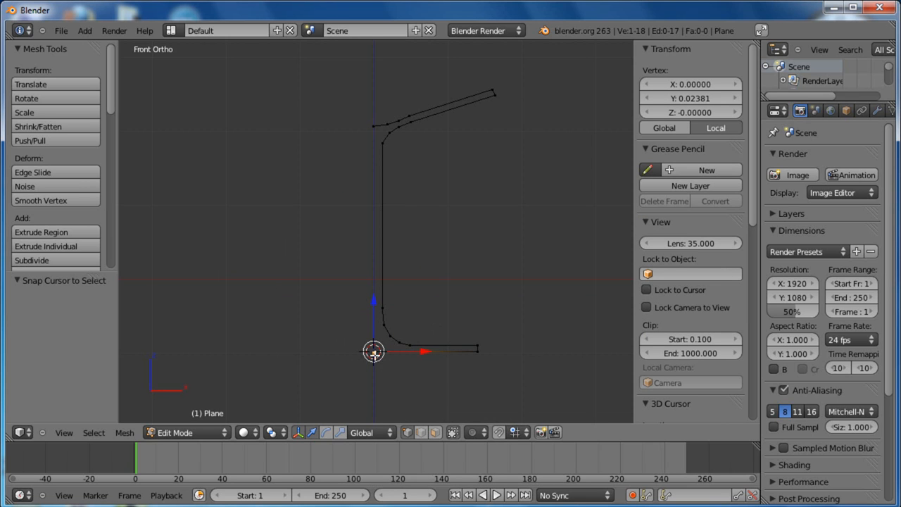
pyautogui.moveTo(371, 357)
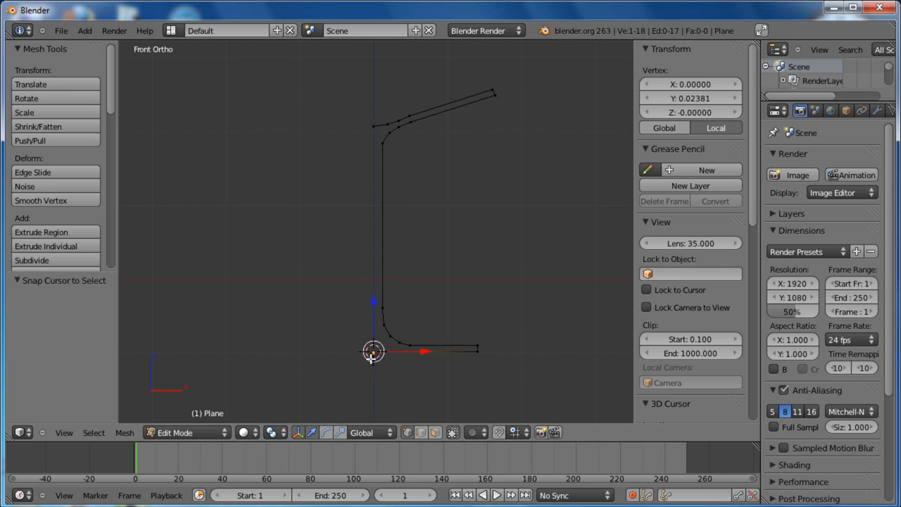
pyautogui.moveTo(416, 308)
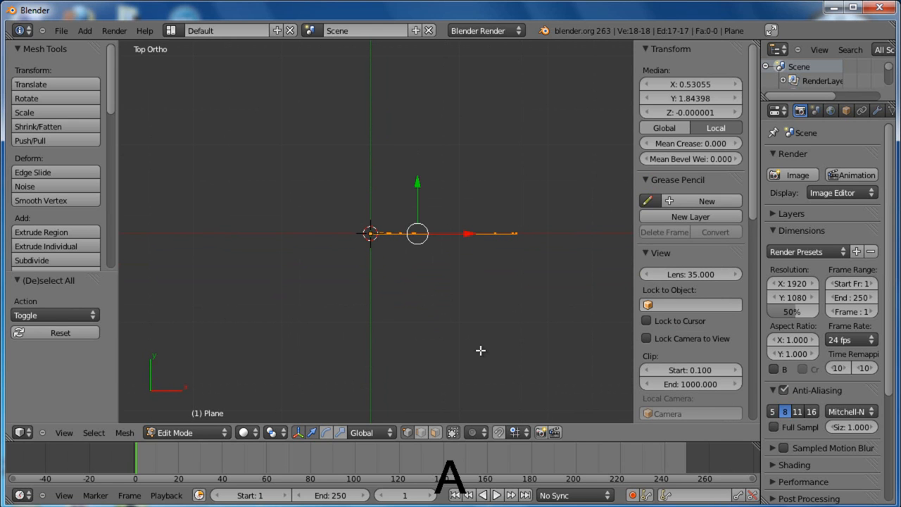
# - Zoom the top view to frame the whole selected profile
pyautogui.scroll(-3)
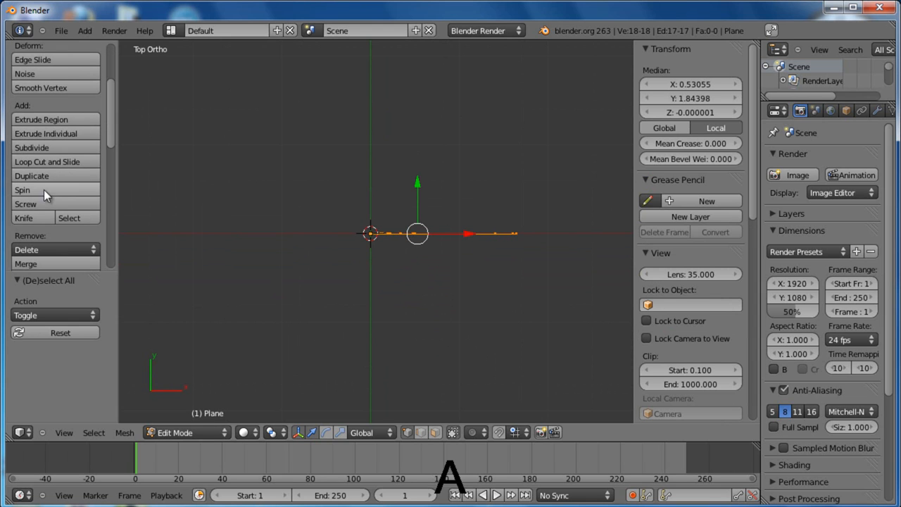
# - Spin the profile around the 3D cursor at 360 degrees with 32 steps
pyautogui.click(22, 190)
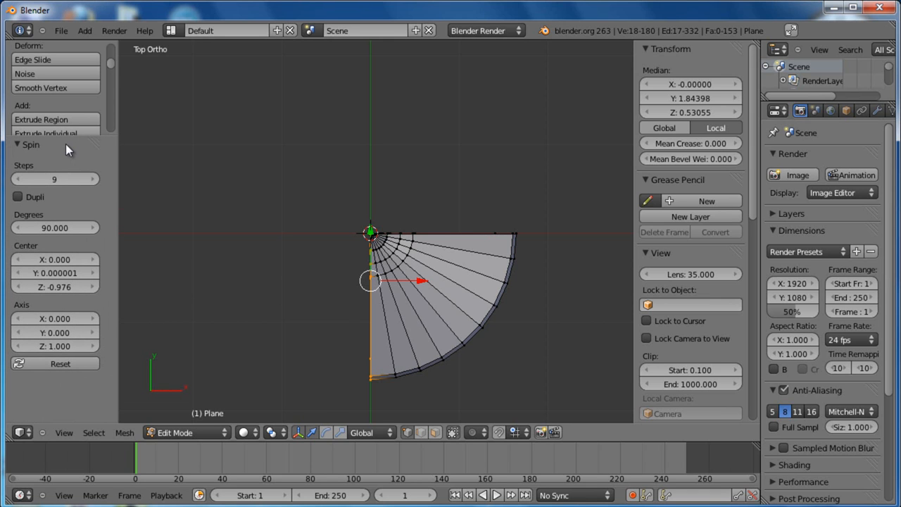
pyautogui.moveTo(320, 295)
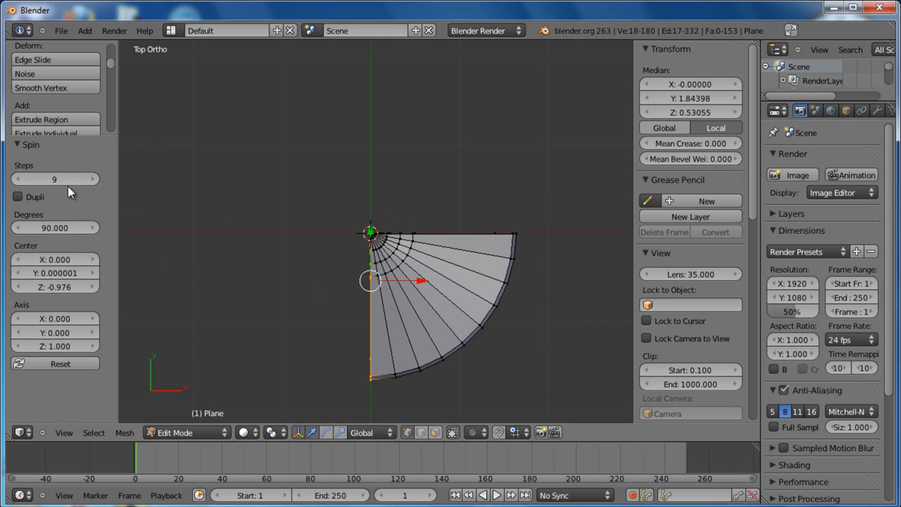
pyautogui.click(54, 228)
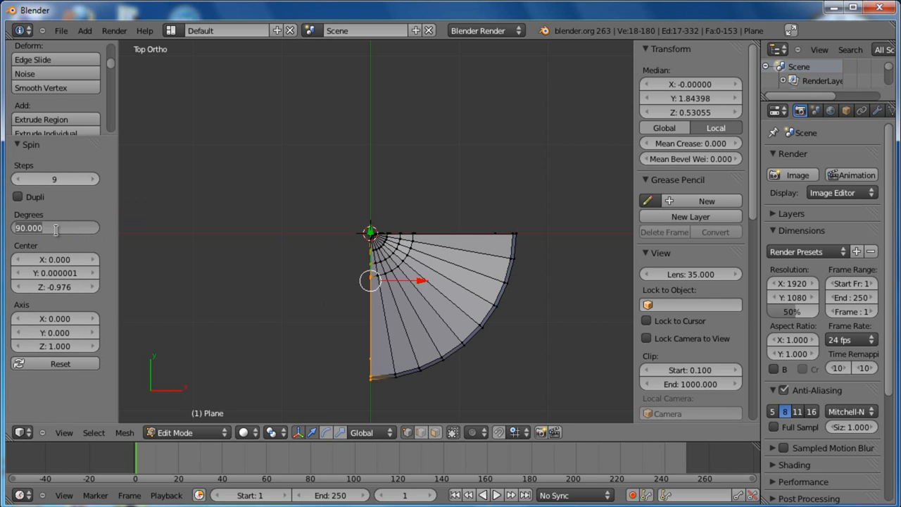
pyautogui.write('360')
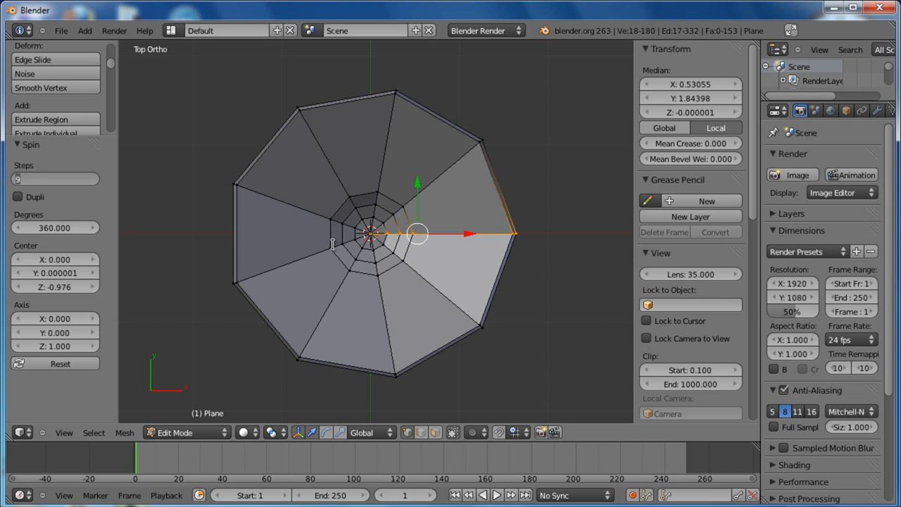
pyautogui.moveTo(400, 254)
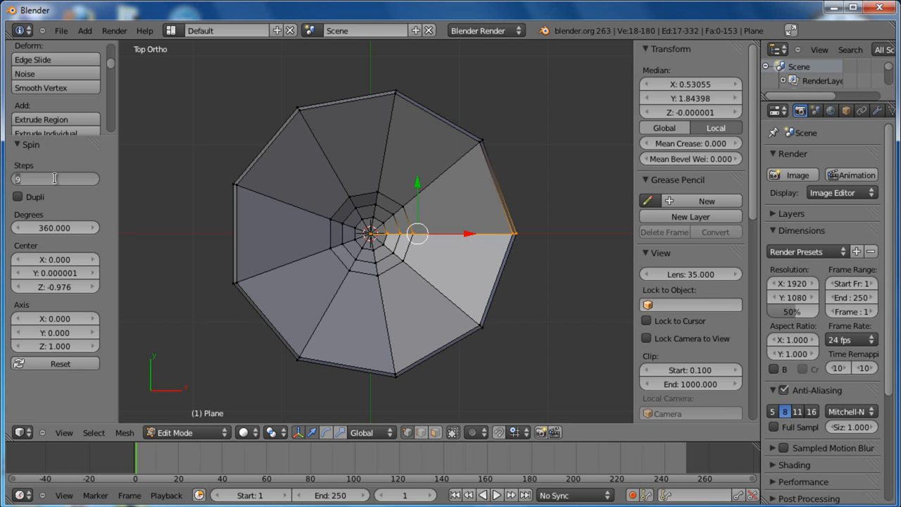
pyautogui.write('32')
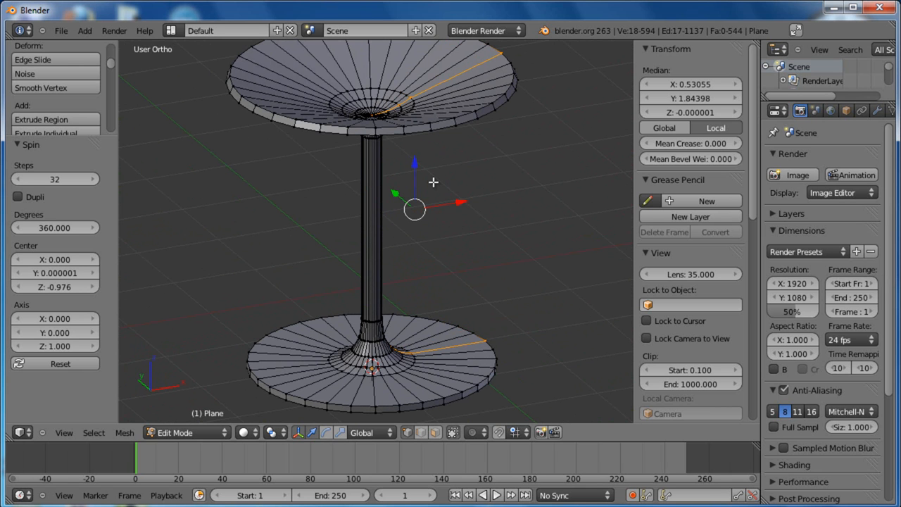
pyautogui.moveTo(420, 183)
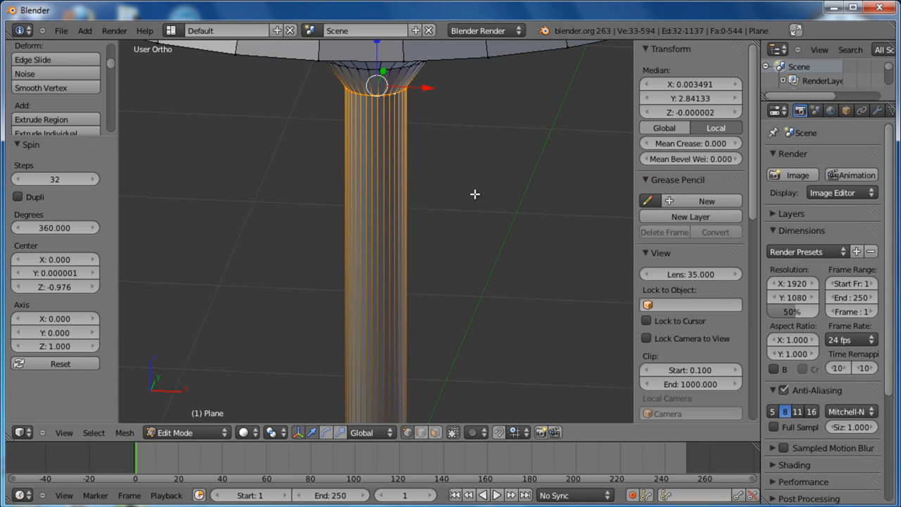
# - Scale the selected stem rings to about 0.6, then deselect everything
pyautogui.press('s')
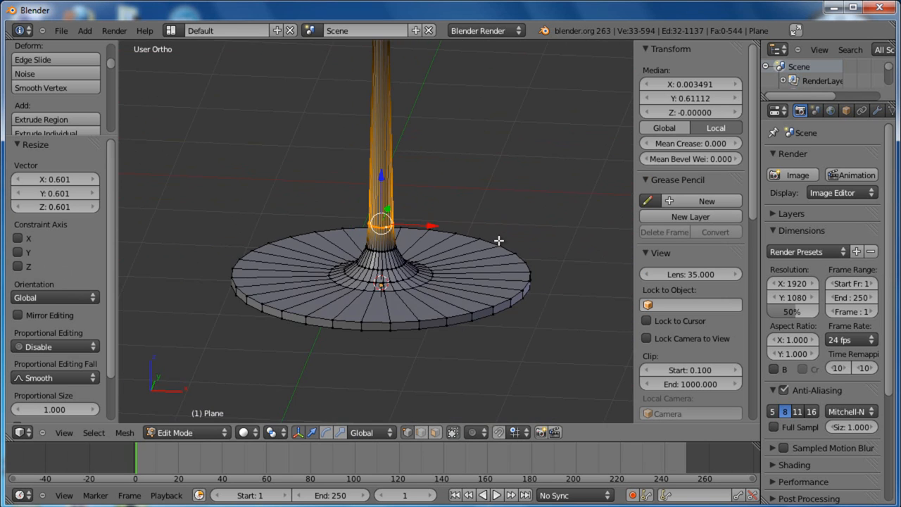
pyautogui.press('s')
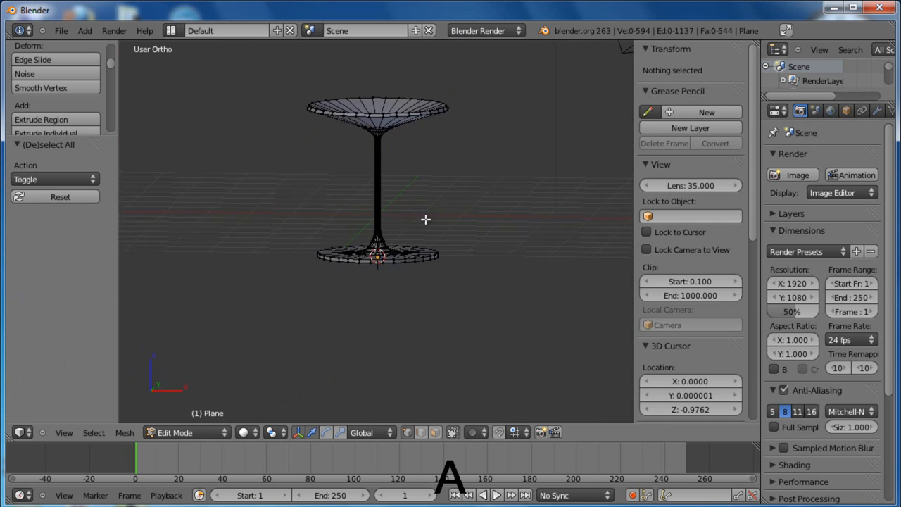
# - Select all vertices and remove doubles, reducing the mesh from 594 to 514 vertices
pyautogui.moveTo(426, 220); pyautogui.dragTo(444, 236)
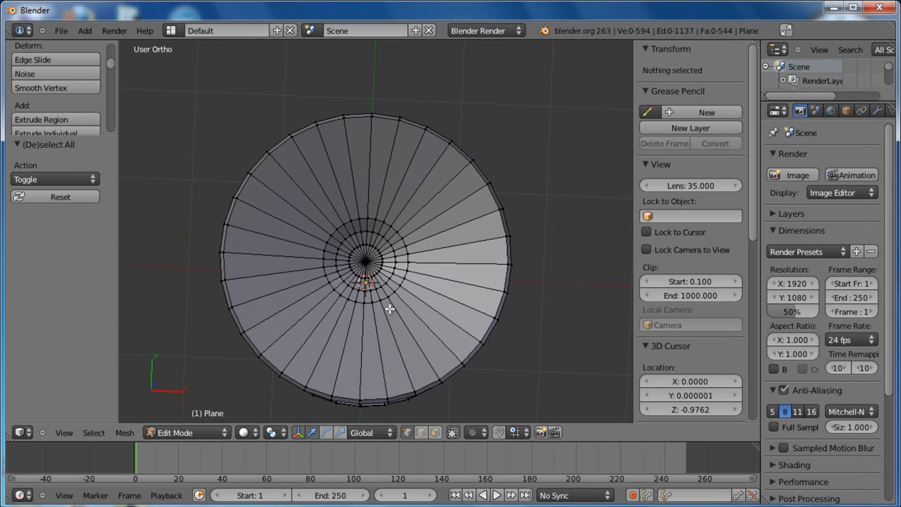
pyautogui.click(506, 266)
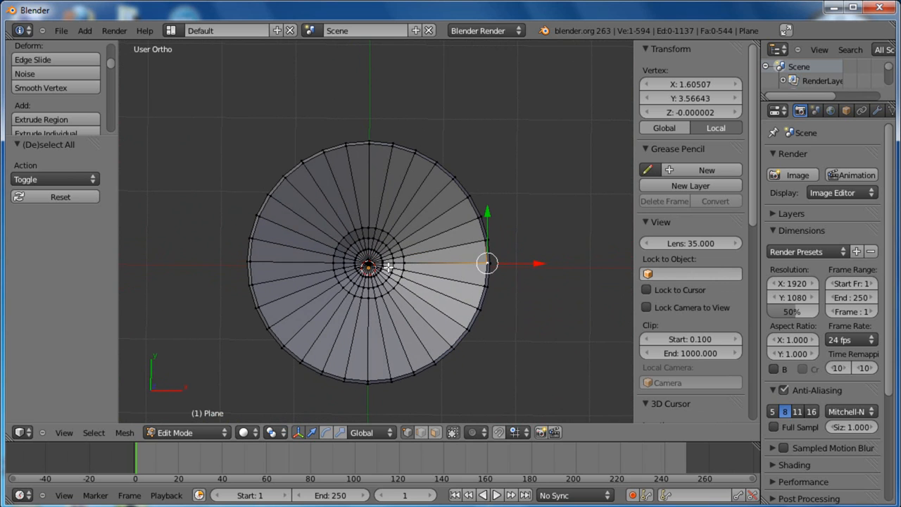
pyautogui.moveTo(477, 263)
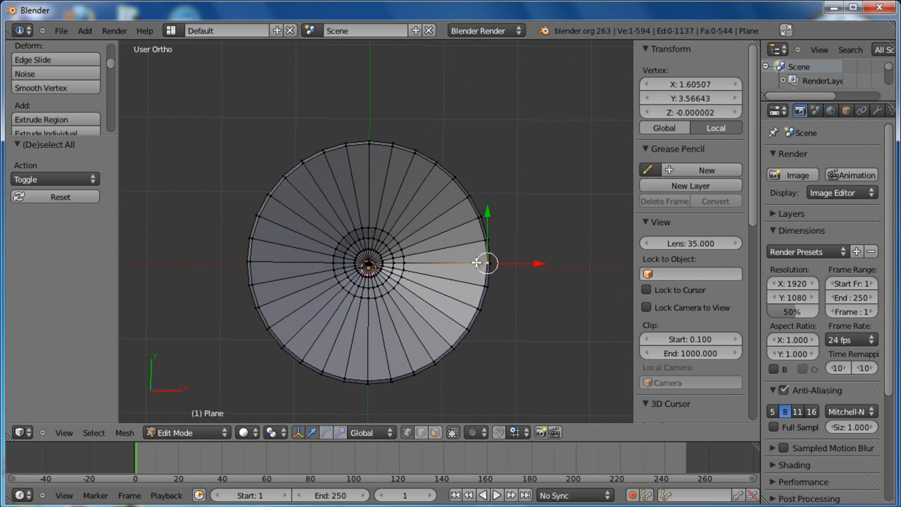
pyautogui.moveTo(521, 263)
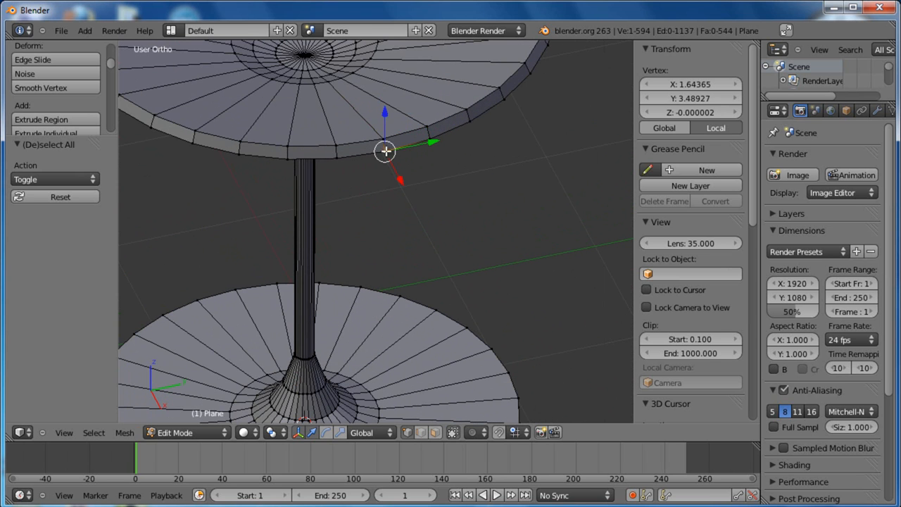
pyautogui.moveTo(389, 139)
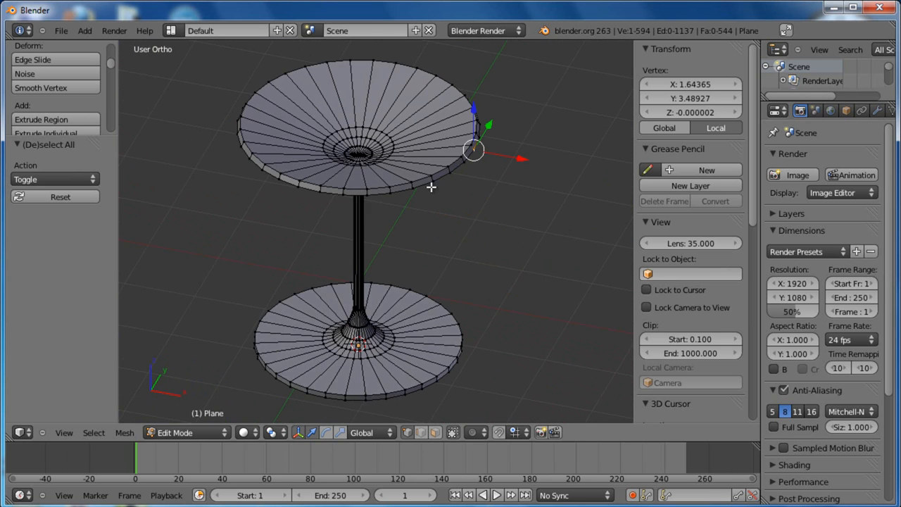
pyautogui.press('a')
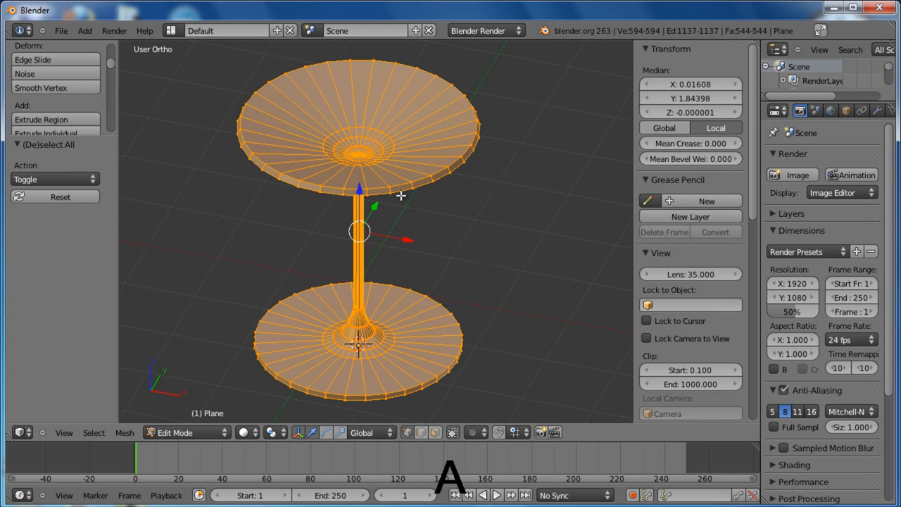
pyautogui.press('ctrl+v')
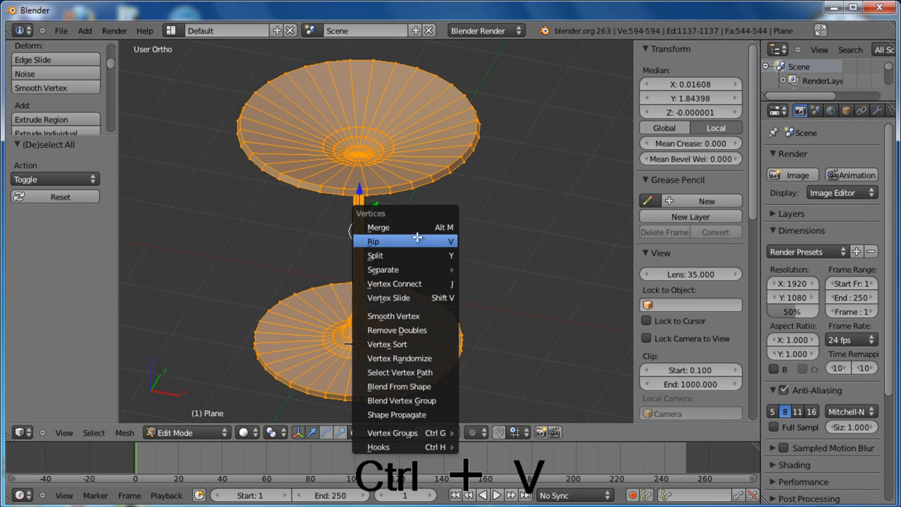
pyautogui.moveTo(396, 330)
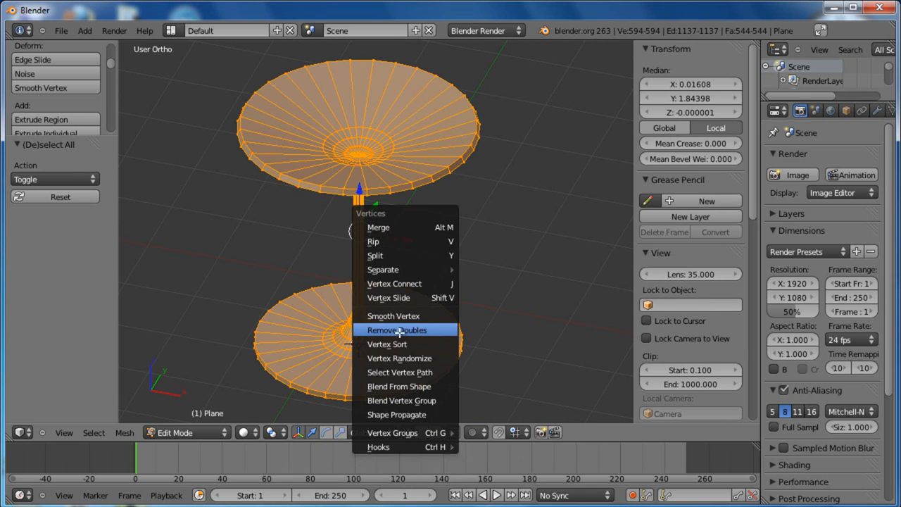
pyautogui.click(397, 330)
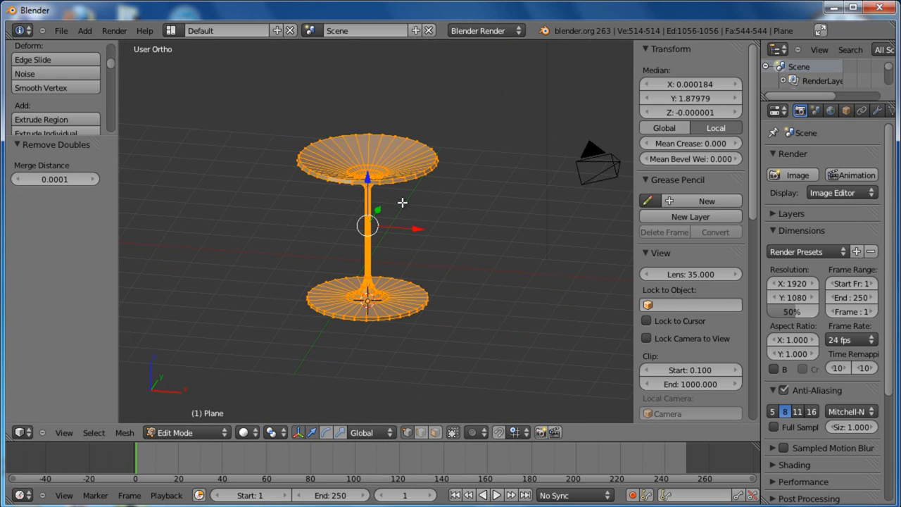
# - Leave Edit Mode and apply Smooth shading to the martini glass
pyautogui.press('Tab')
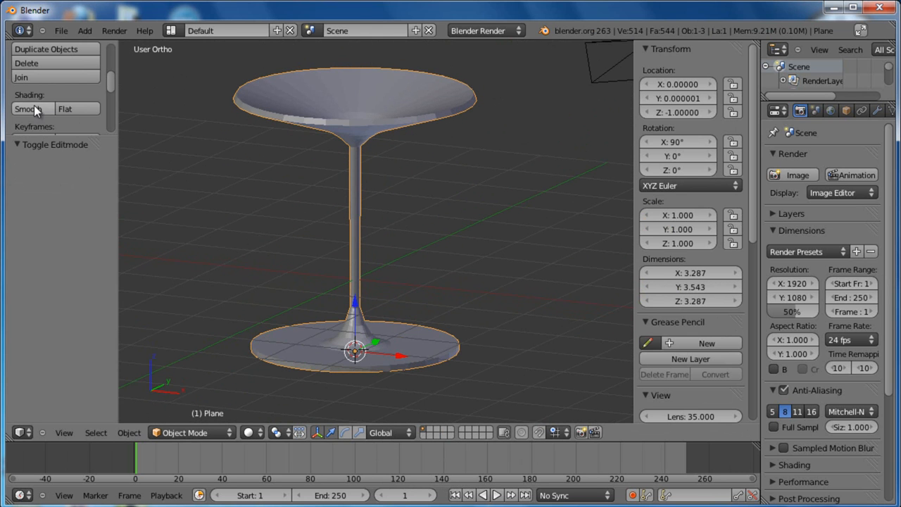
pyautogui.click(28, 109)
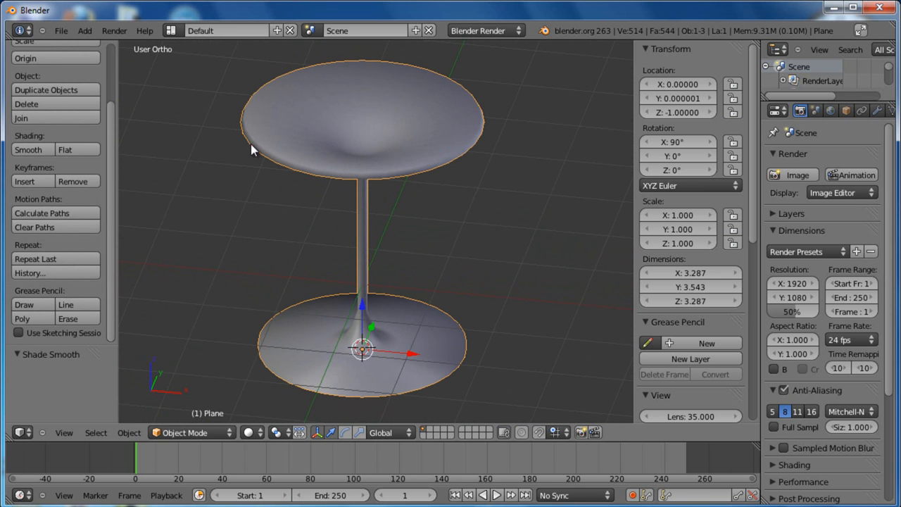
pyautogui.moveTo(434, 150)
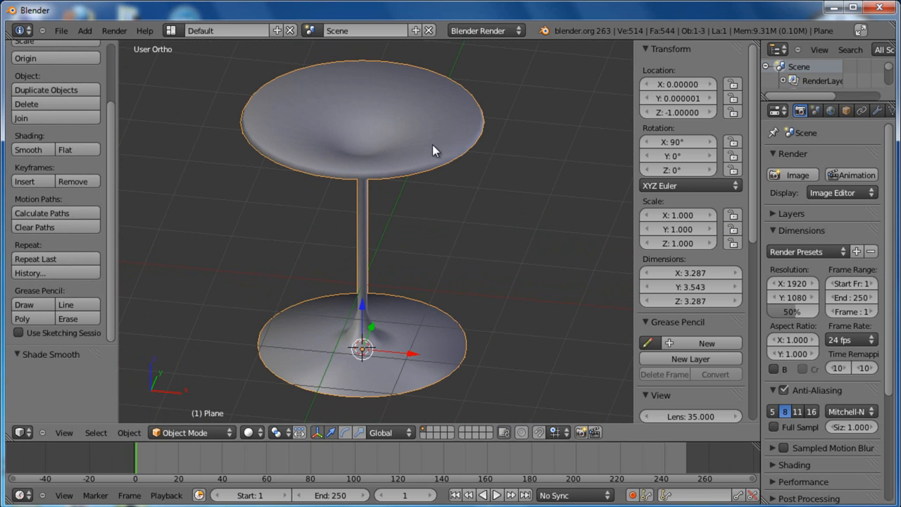
# - Mark the bowl rim and lower rim edge loops as sharp via Ctrl+E
pyautogui.press('Tab')
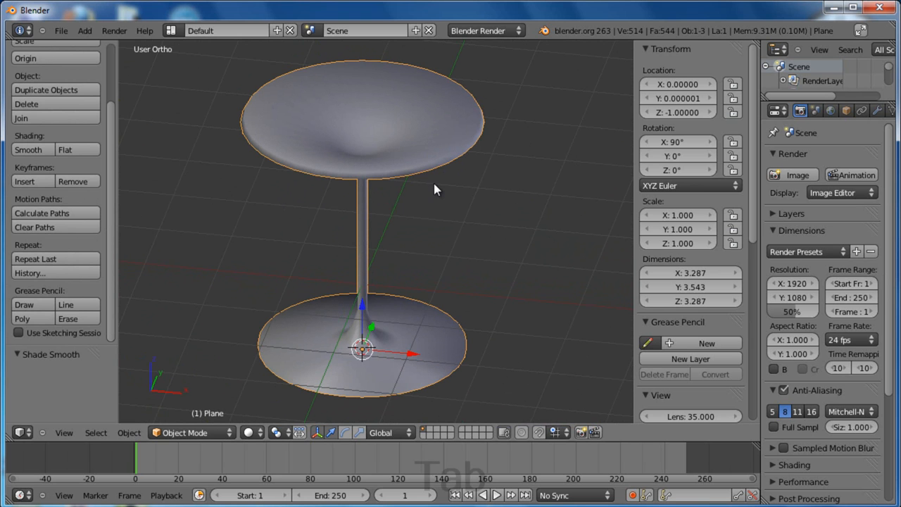
pyautogui.press('Tab')
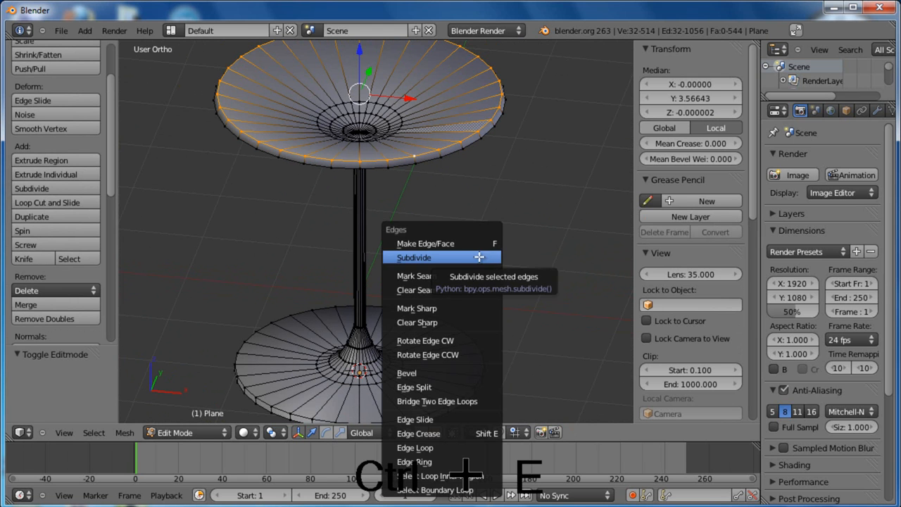
pyautogui.moveTo(417, 308)
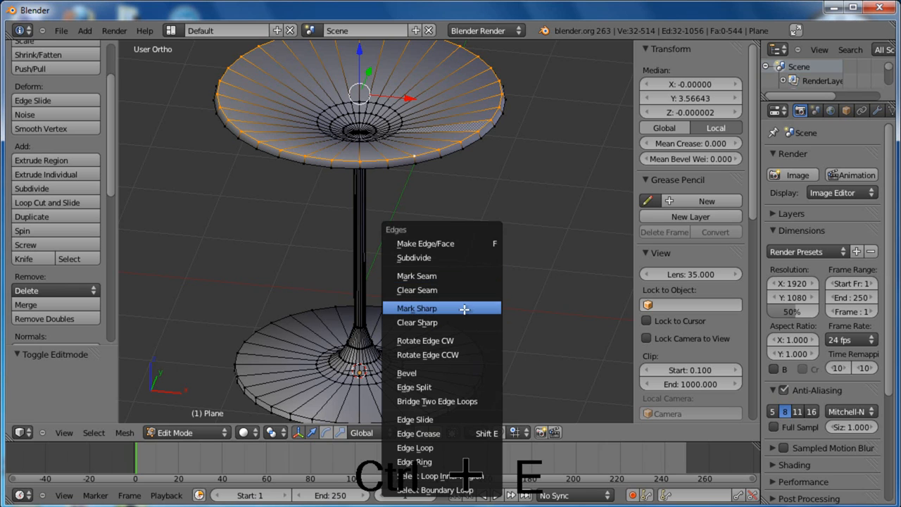
pyautogui.click(417, 307)
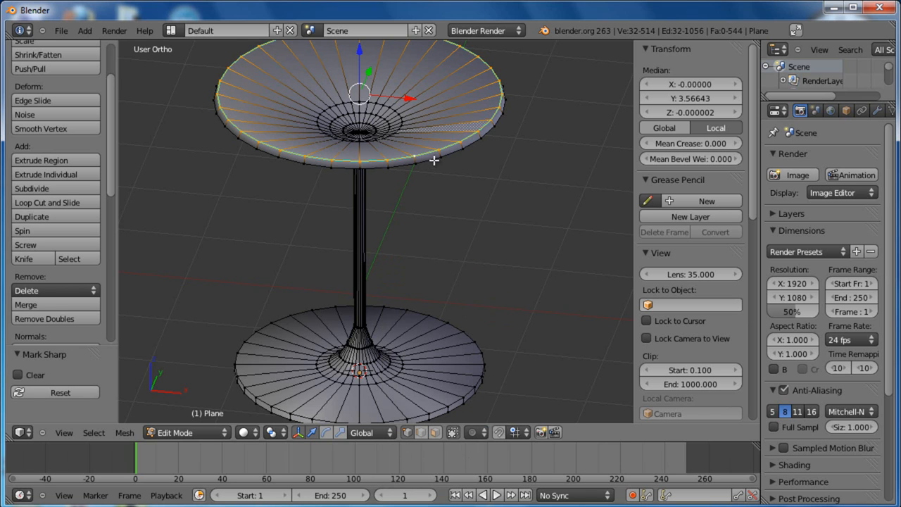
pyautogui.press('ctrl+e')
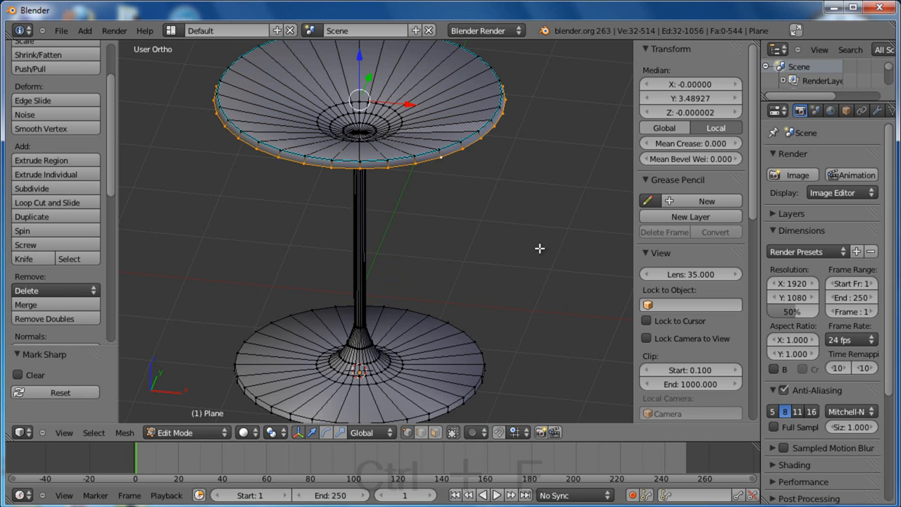
pyautogui.press('ctrl+e')
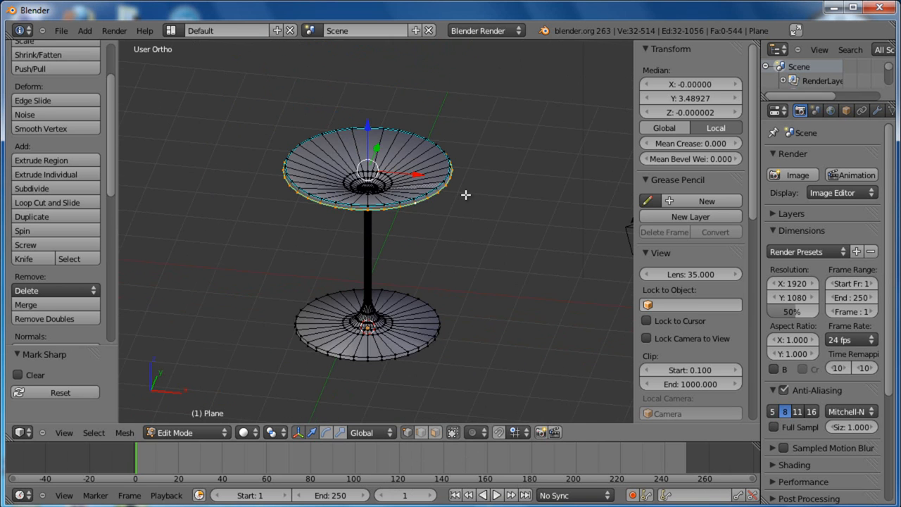
pyautogui.press('Tab')
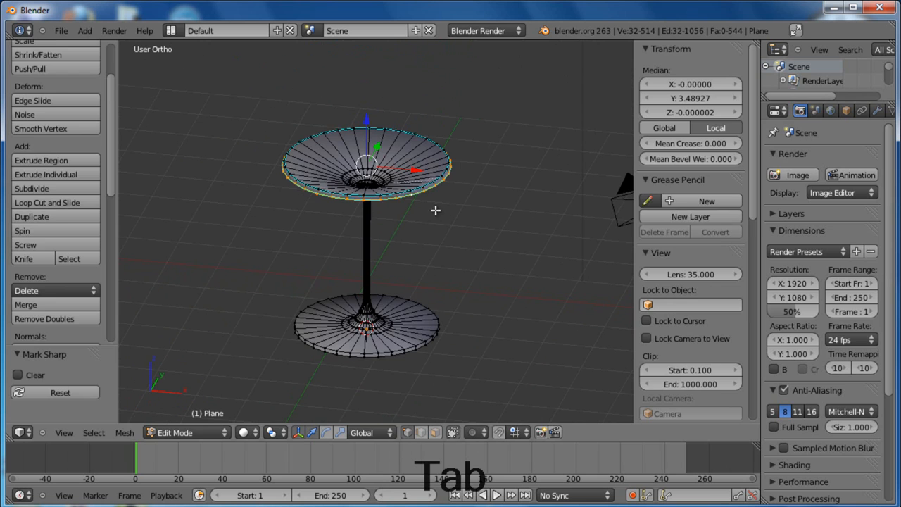
# - Add an Edge Split modifier to the glass and set its split angle to 50°
pyautogui.press('Tab')
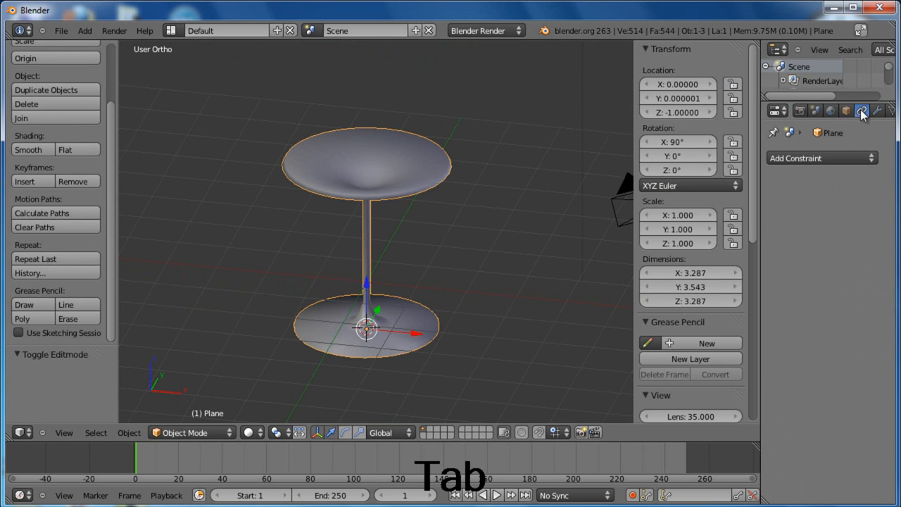
pyautogui.click(876, 111)
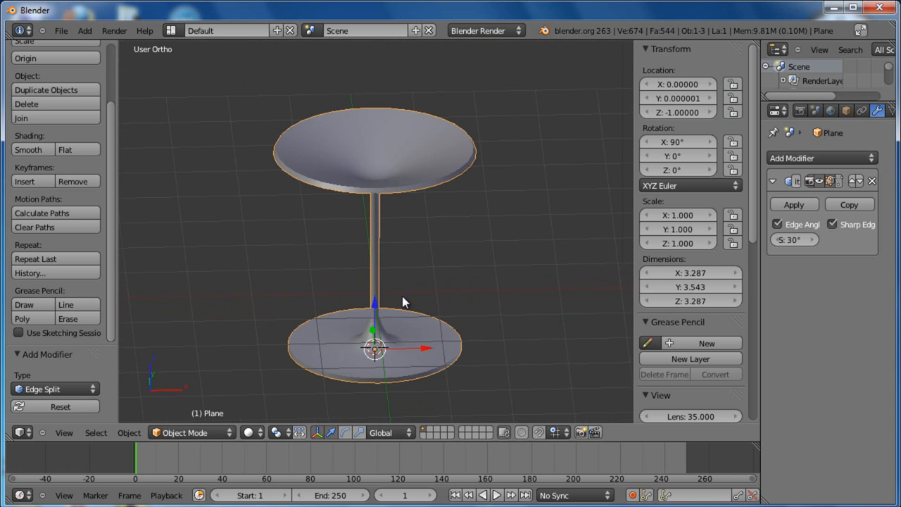
pyautogui.moveTo(410, 379)
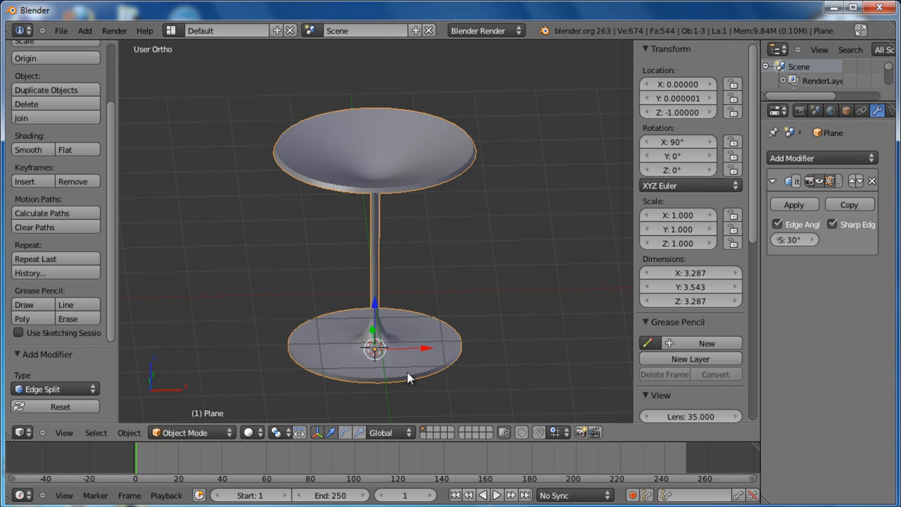
pyautogui.moveTo(347, 345)
pyautogui.write('40')
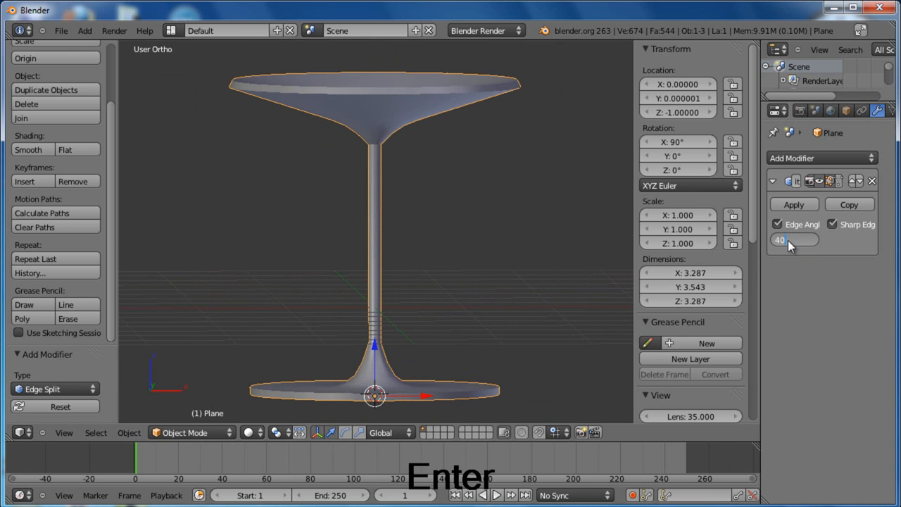
pyautogui.click(794, 240)
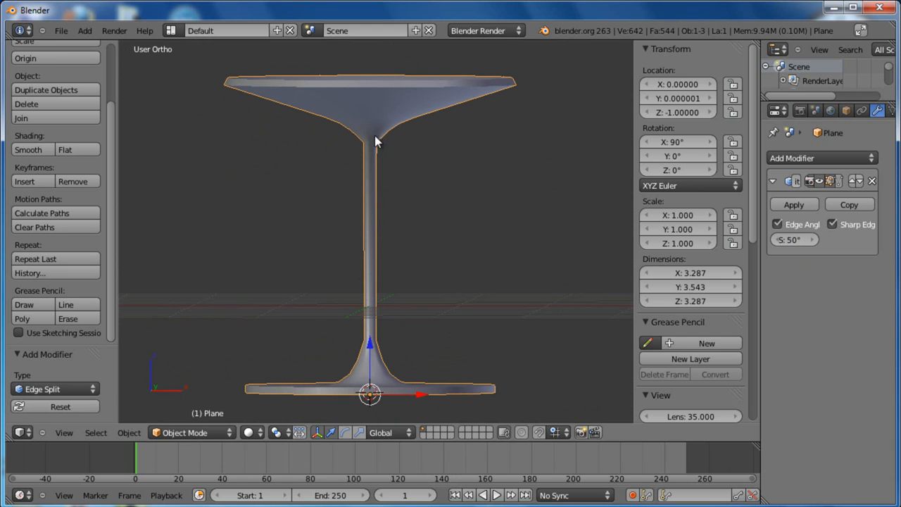
pyautogui.scroll(3)
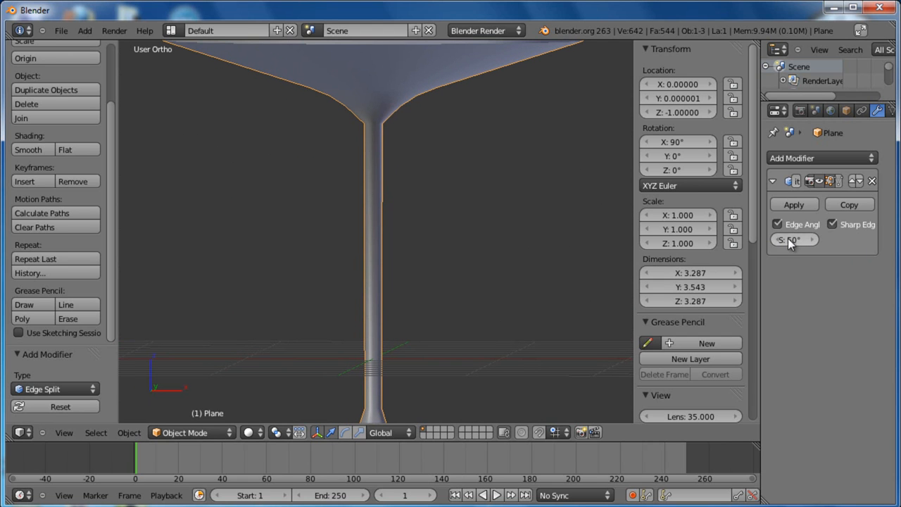
pyautogui.click(794, 239)
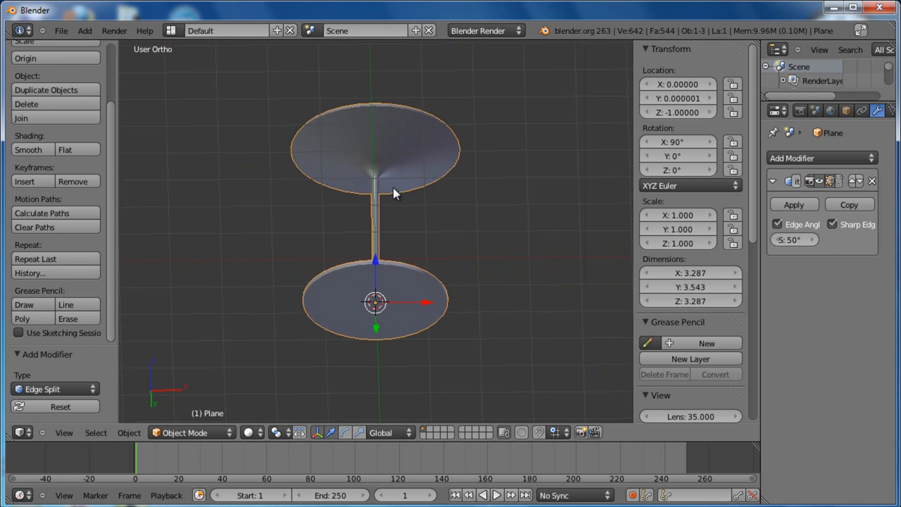
# - Raise the foot's centre vertex slightly, checking the result in Object Mode
pyautogui.press('Tab')
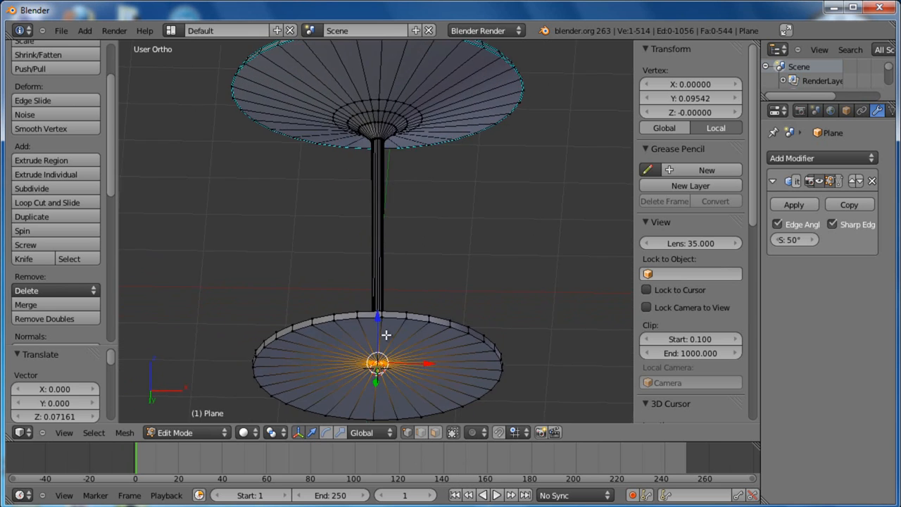
pyautogui.press('Tab')
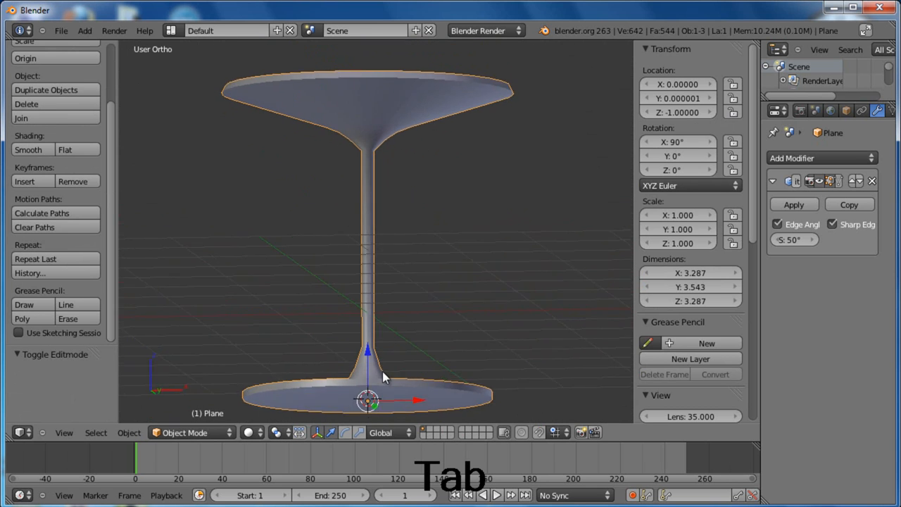
pyautogui.press('Tab')
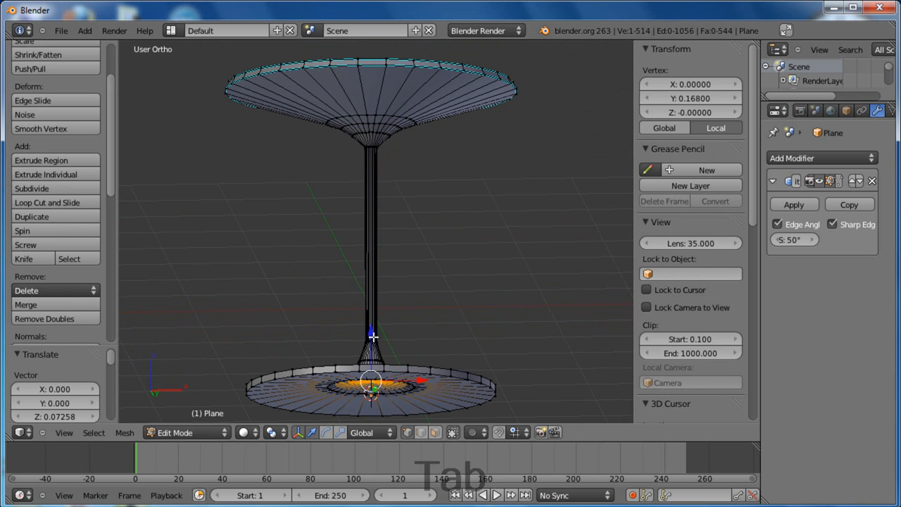
pyautogui.press('Tab')
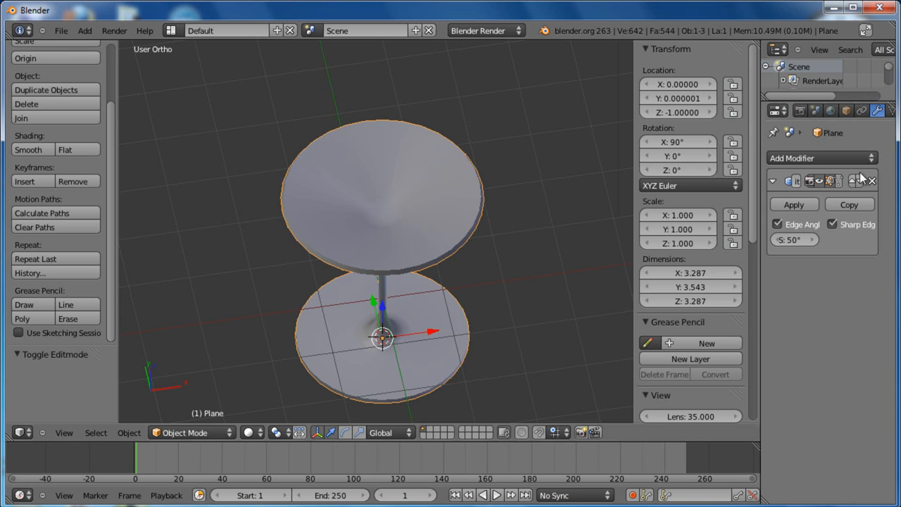
# - Apply the 50° Edge Split modifier to bake crisp rim edges into the mesh
pyautogui.click(793, 204)
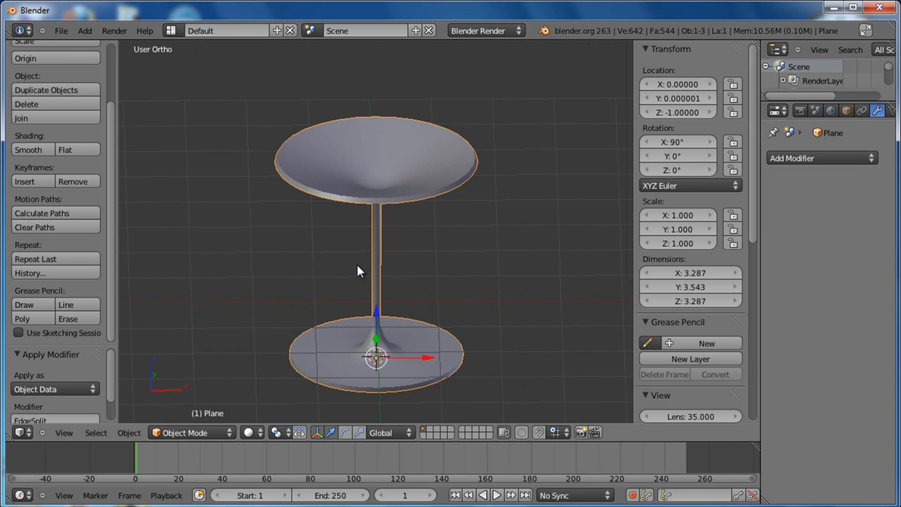
pyautogui.moveTo(451, 299)
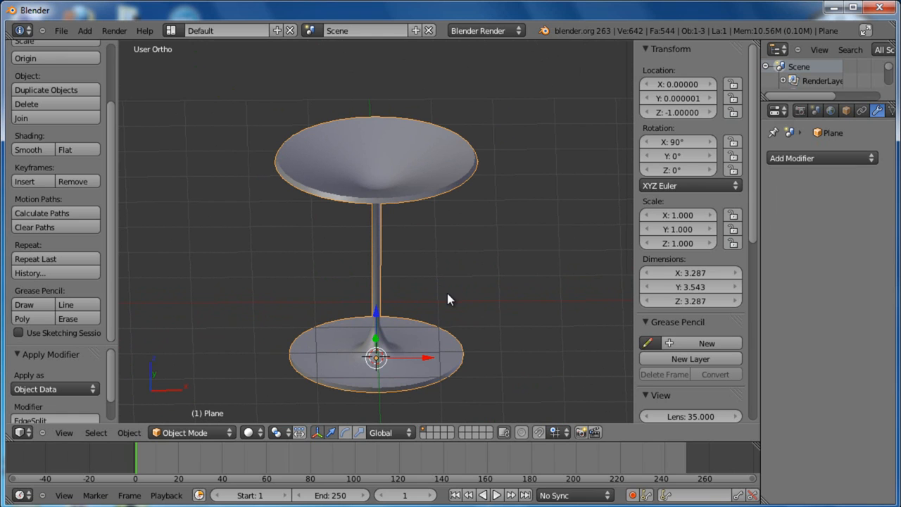